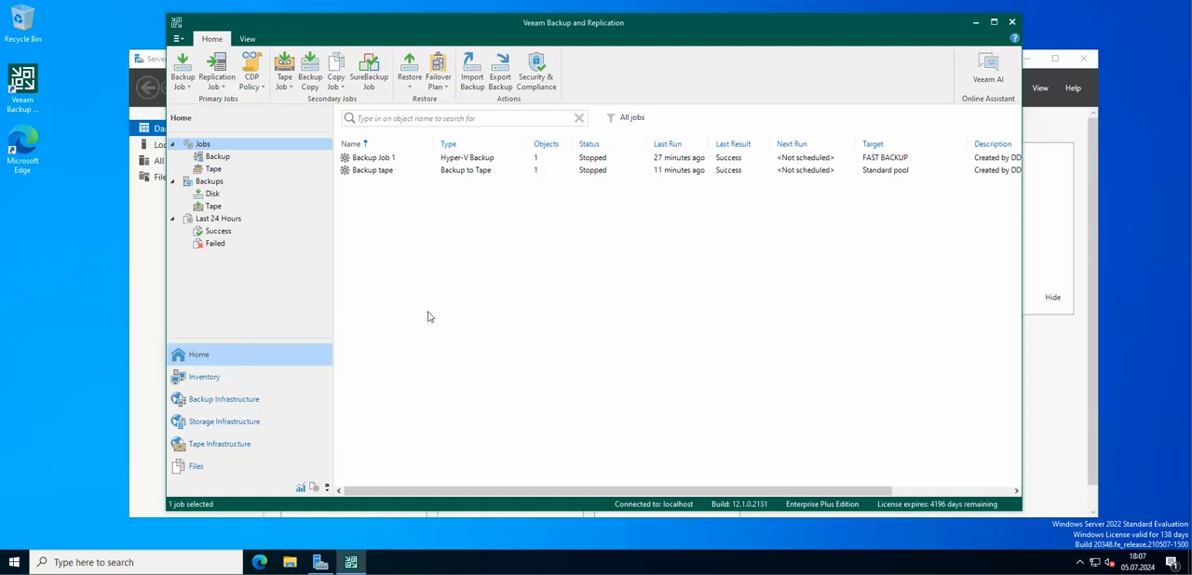
mouse_move(433, 313)
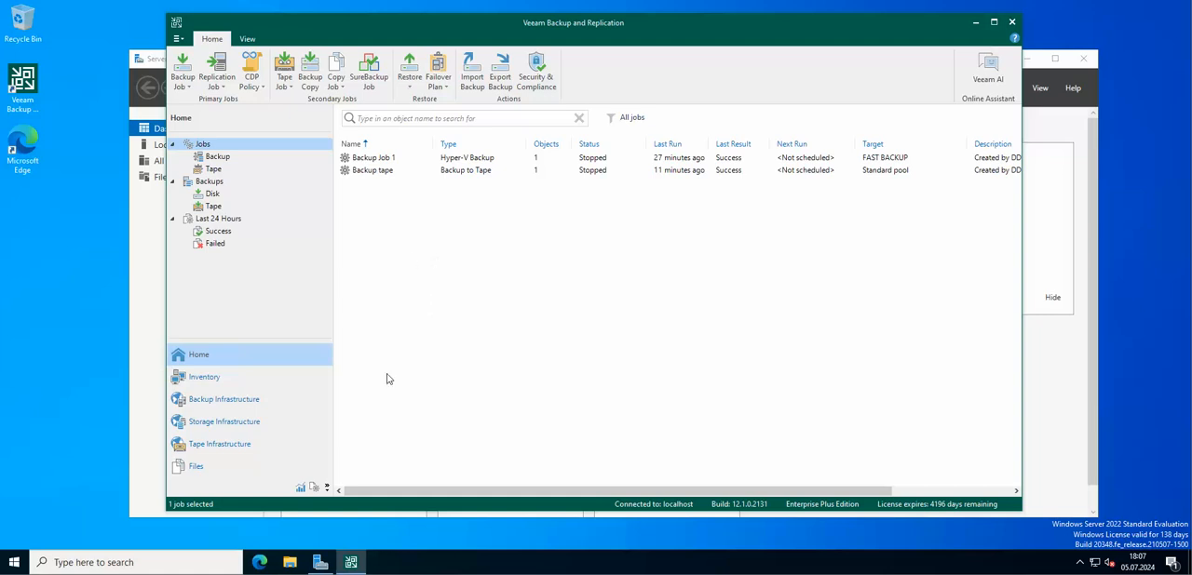
mouse_move(287, 447)
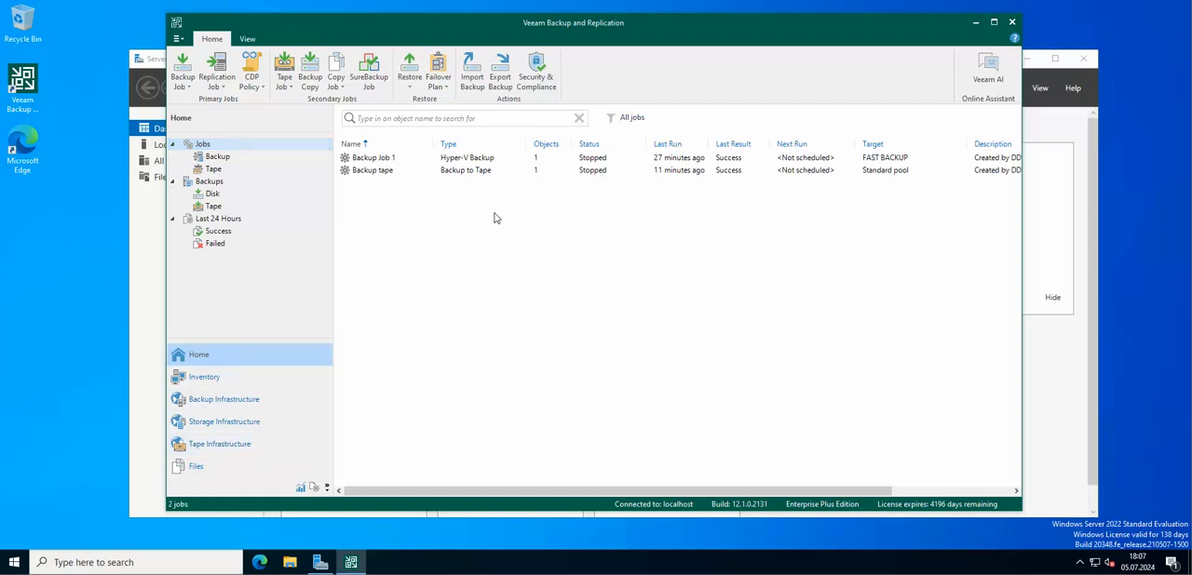
mouse_move(372, 162)
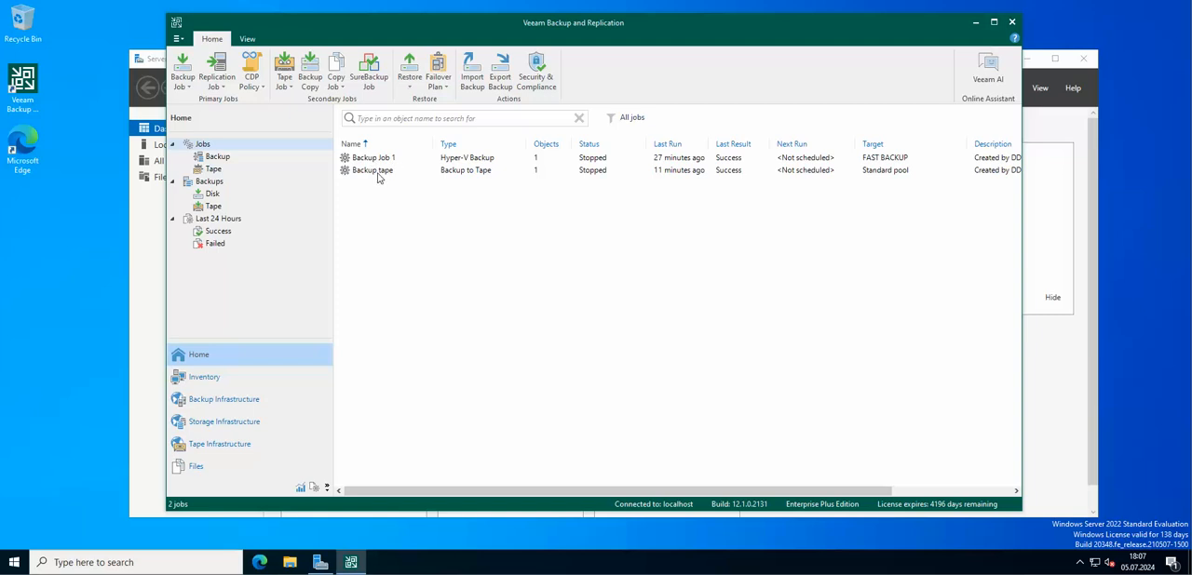
mouse_move(208, 149)
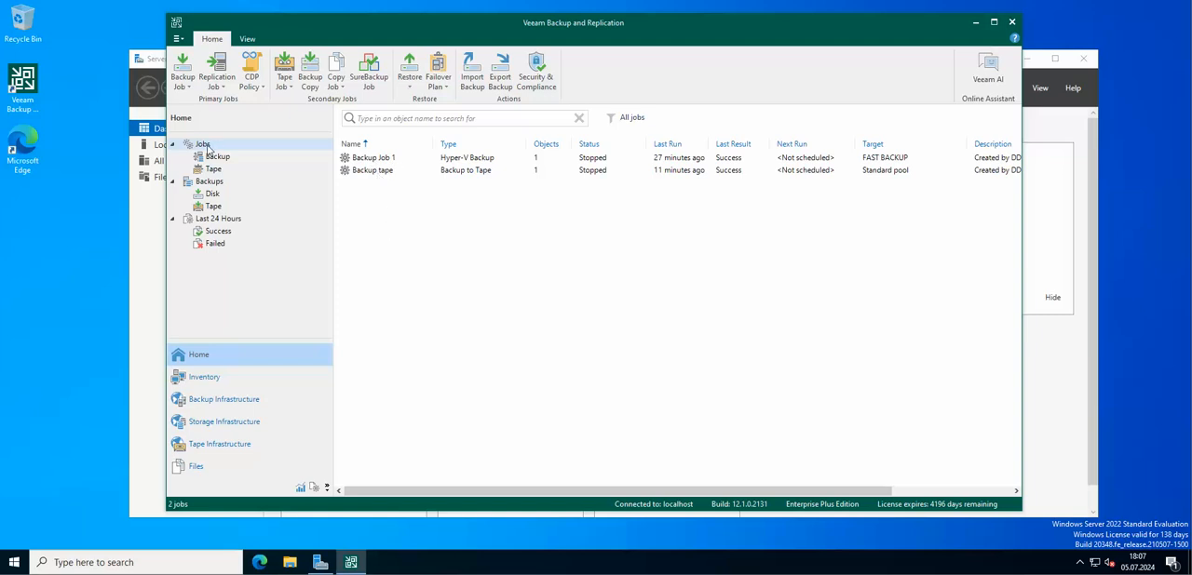
Step: Start a new Files-to-tape job from the Jobs node, keeping the default name File to Tape Job 1
right_click(201, 146)
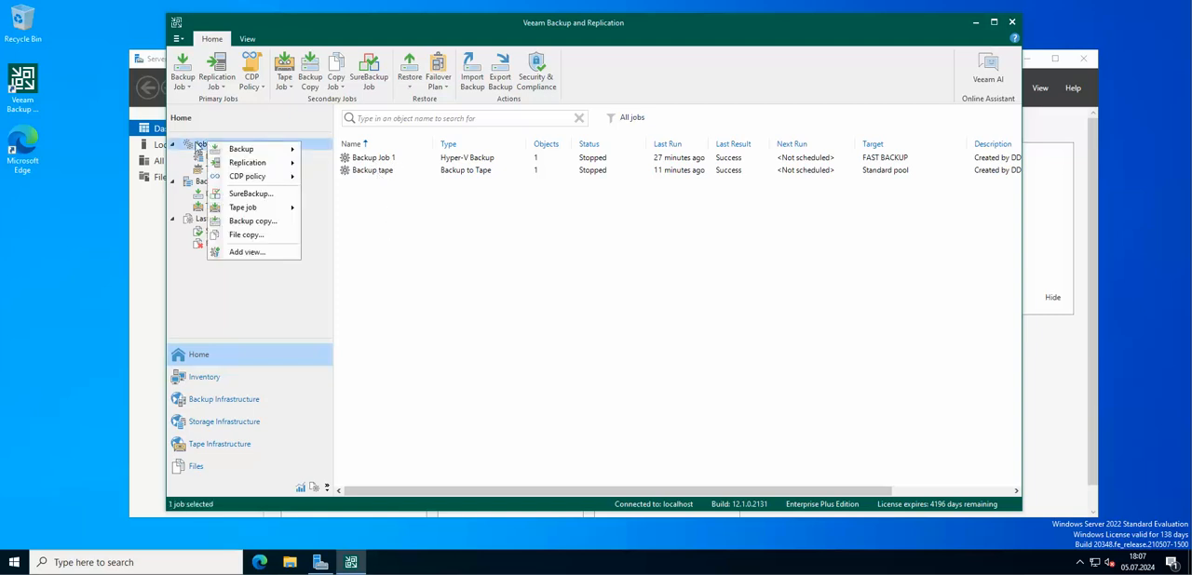
mouse_move(242, 208)
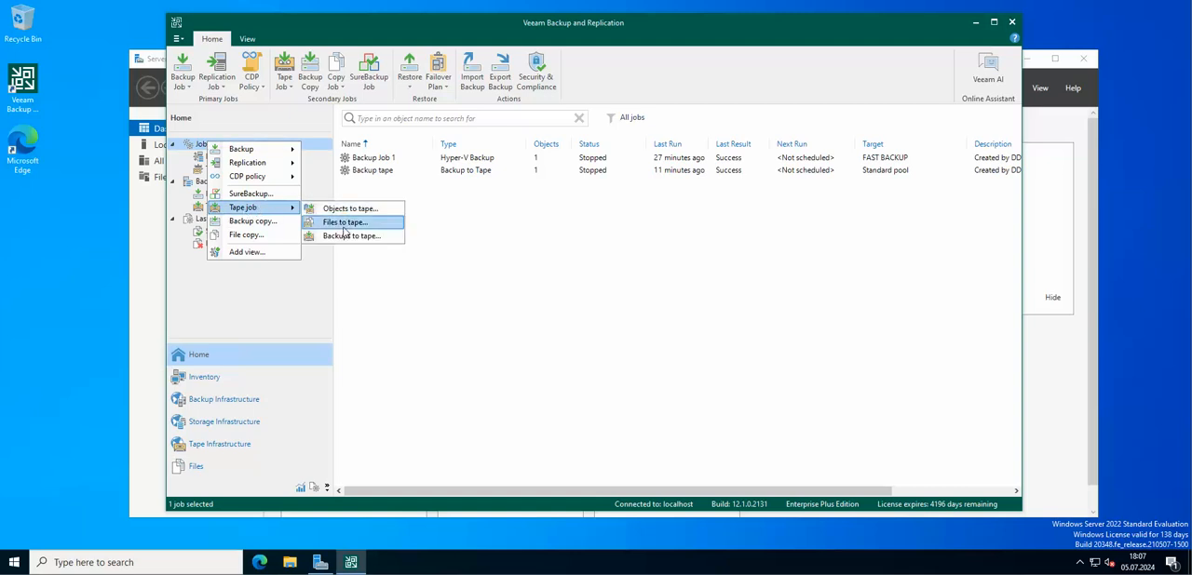
left_click(343, 222)
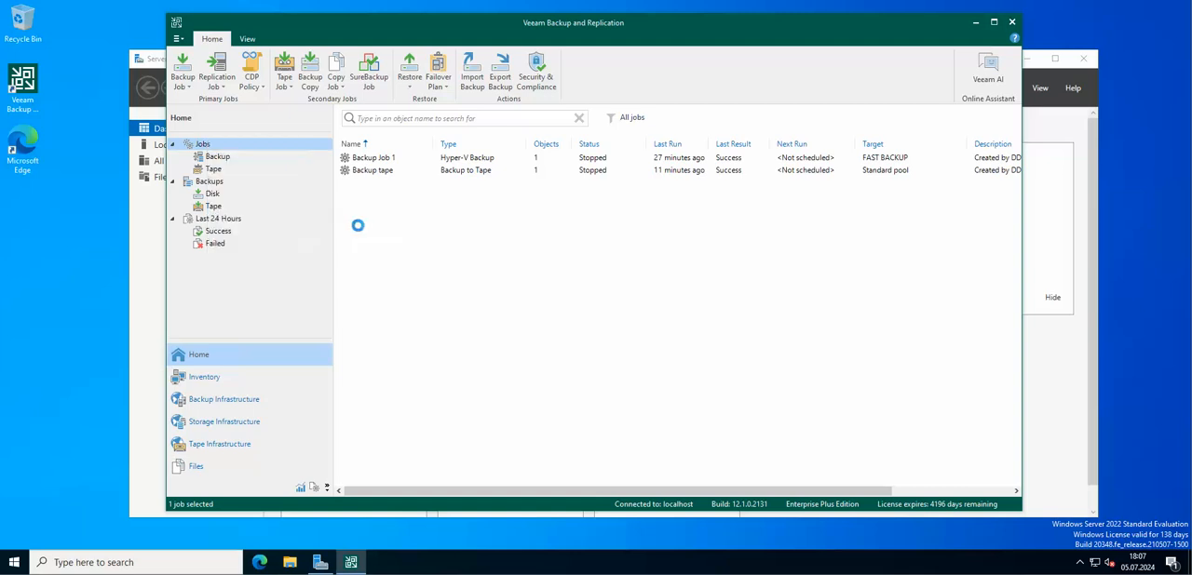
left_click(283, 71)
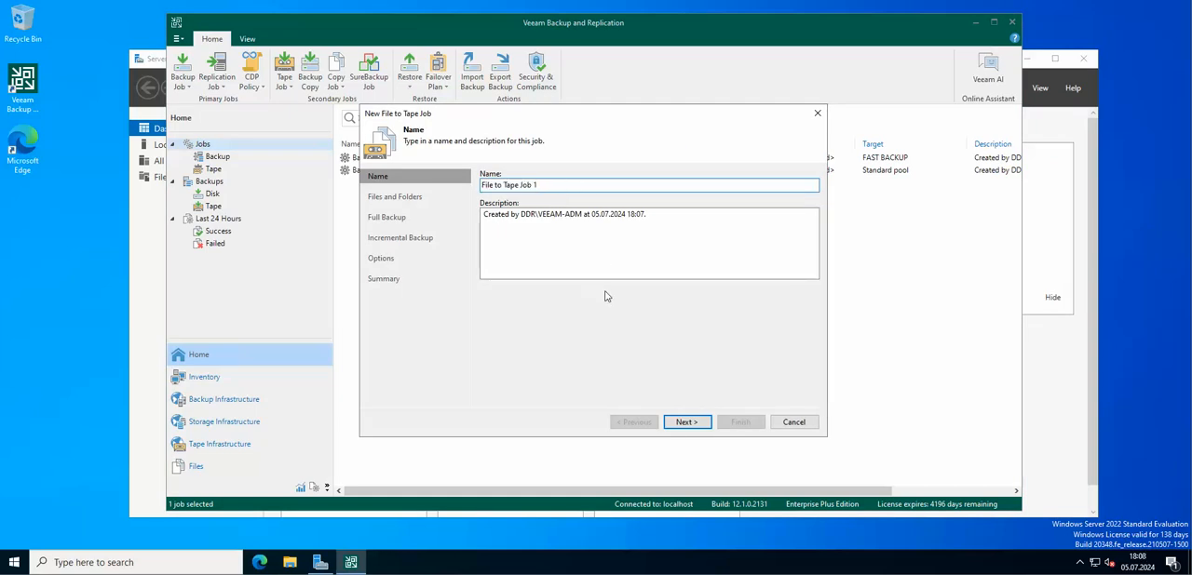
Step: Add E:\Backups\Backup Job 1_2 on FAST BACKUP (E:) as the job's source folder
left_click(685, 421)
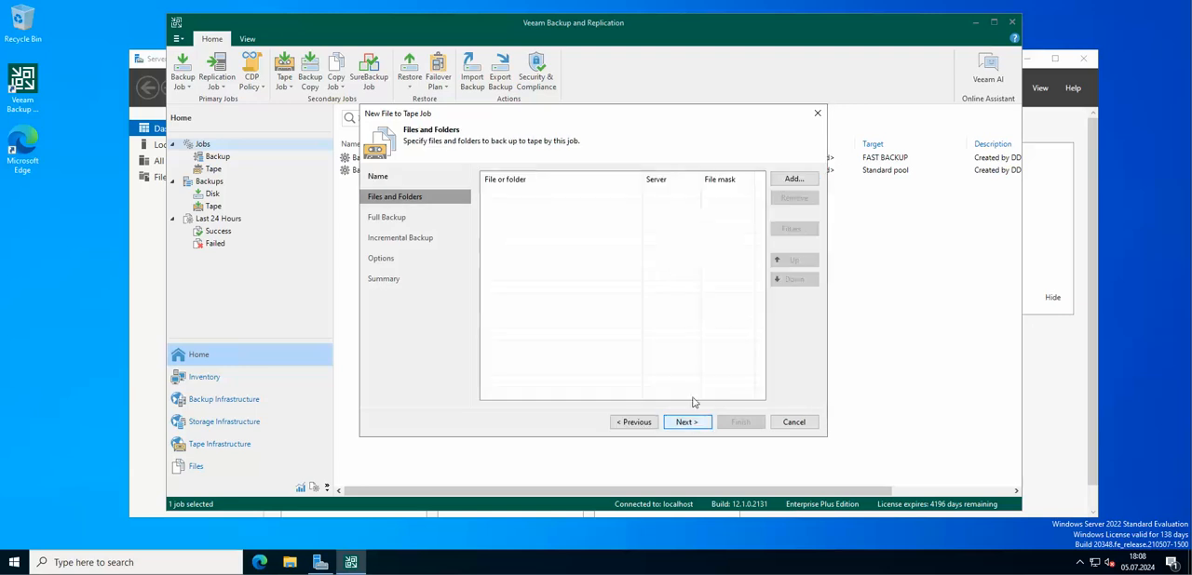
left_click(793, 179)
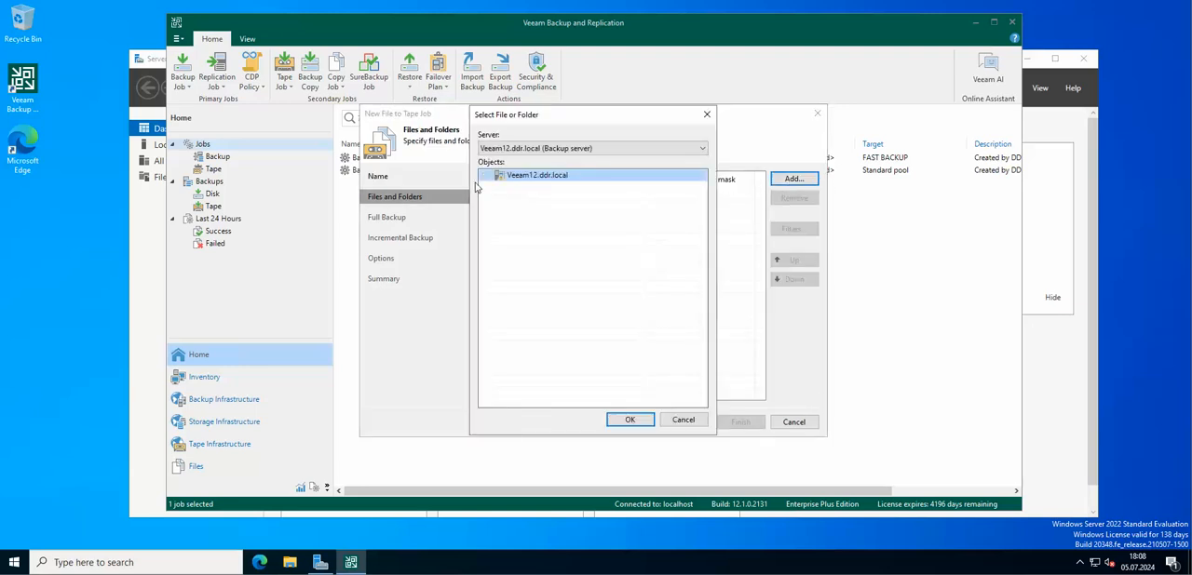
left_click(484, 175)
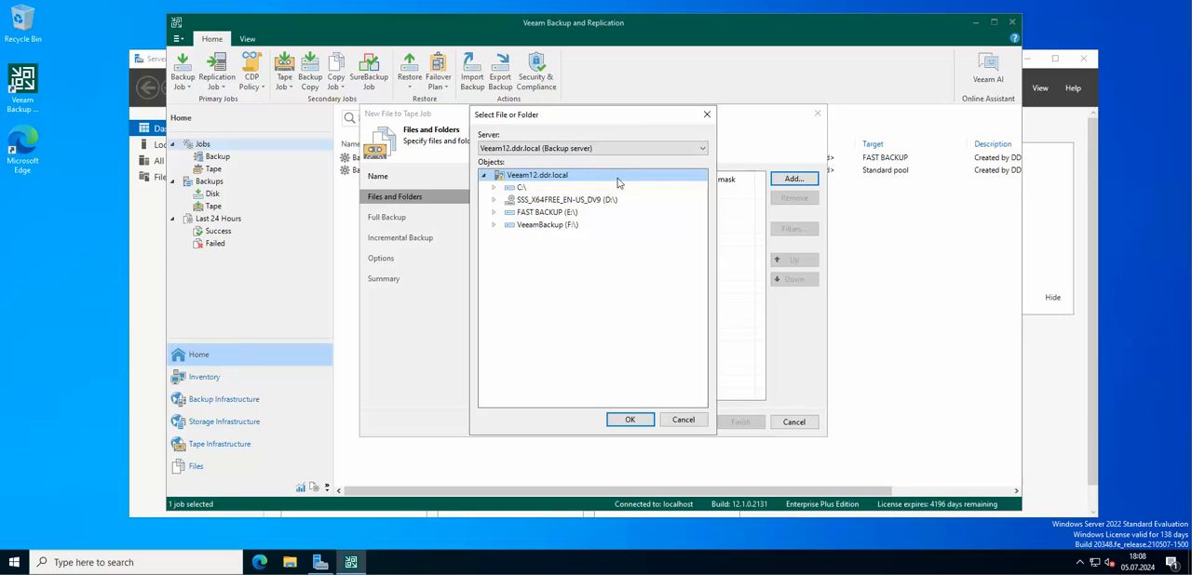
mouse_move(604, 233)
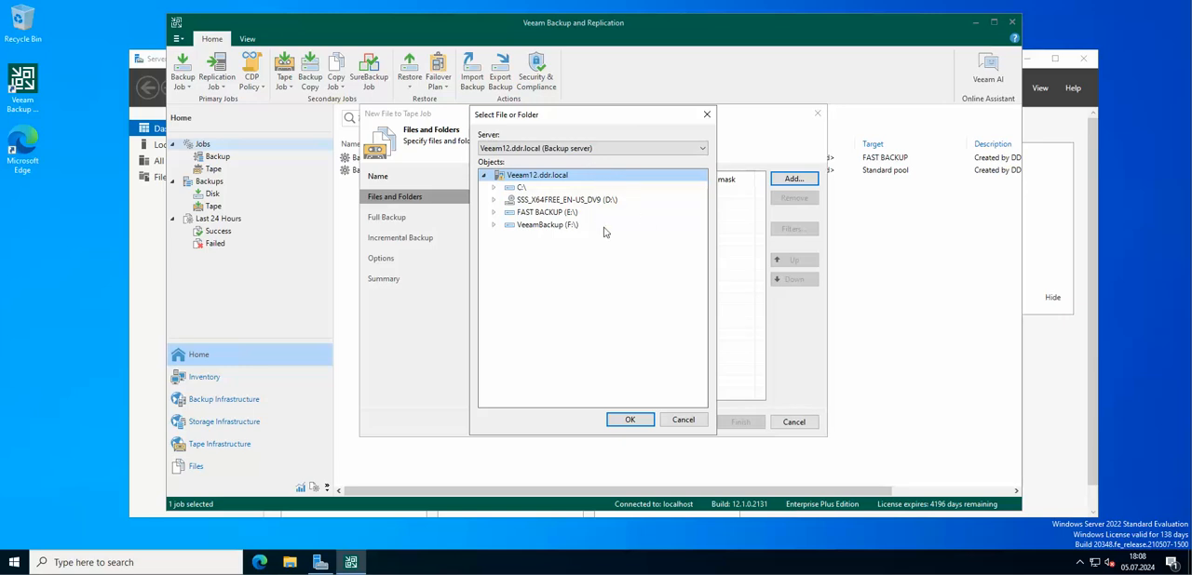
mouse_move(560, 213)
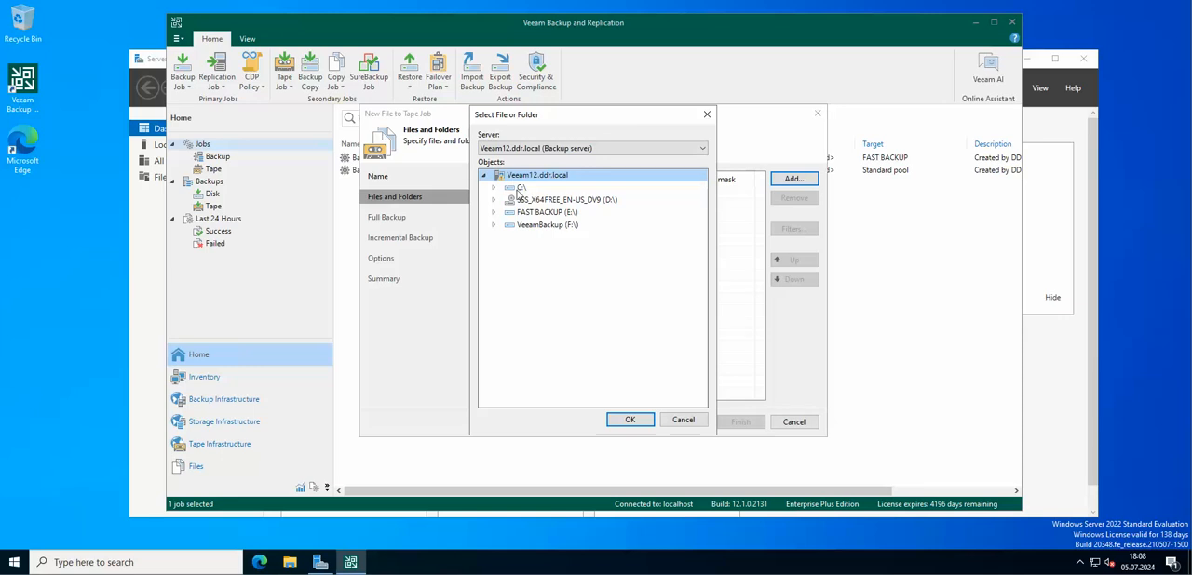
mouse_move(548, 198)
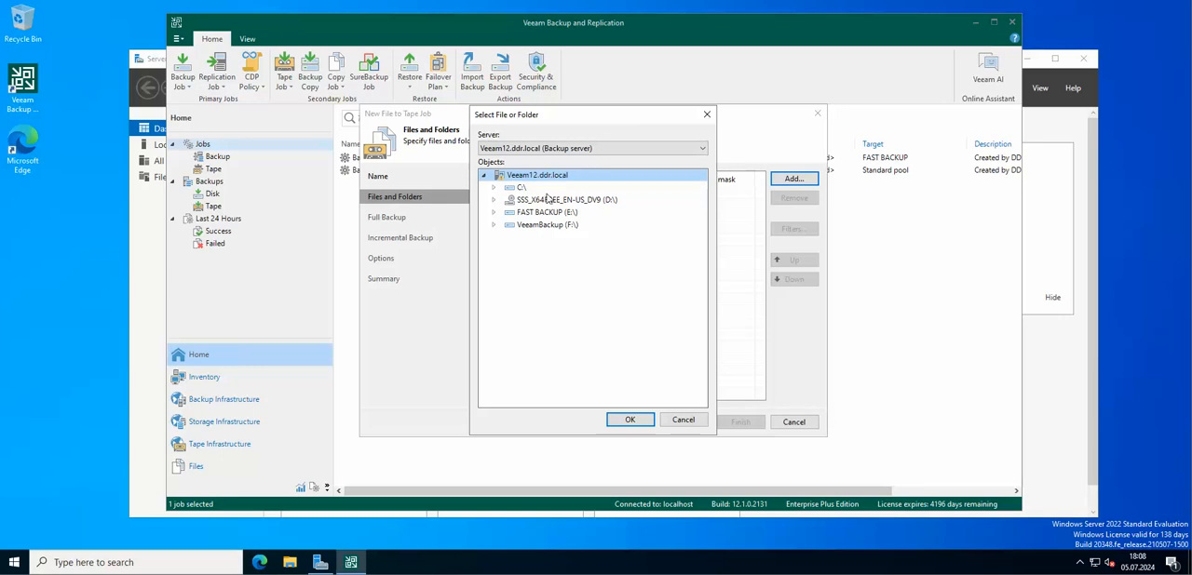
mouse_move(547, 199)
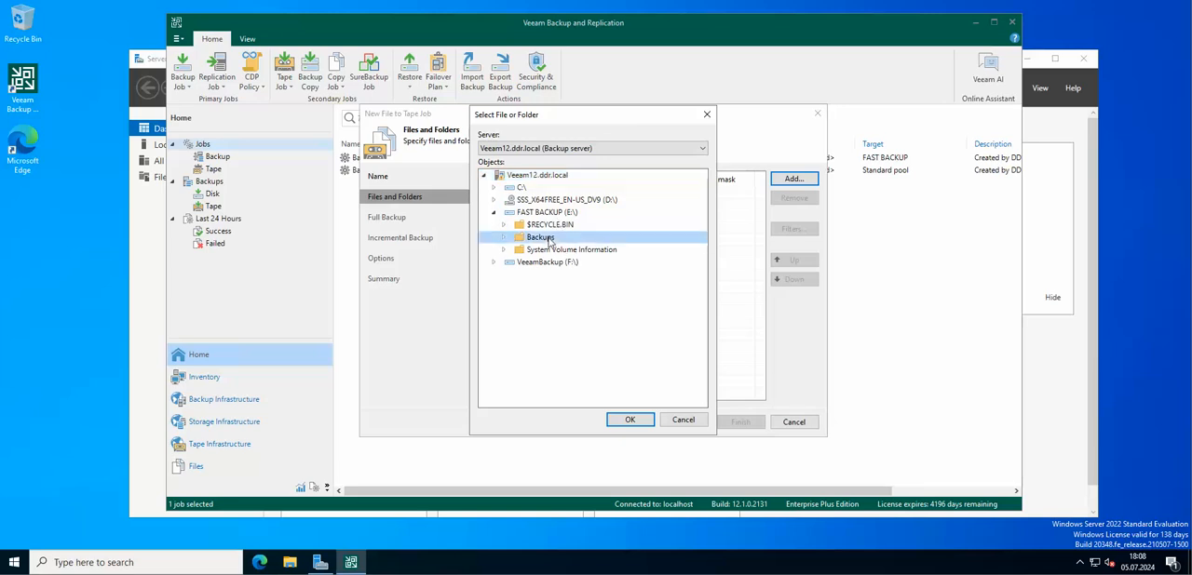
left_click(502, 236)
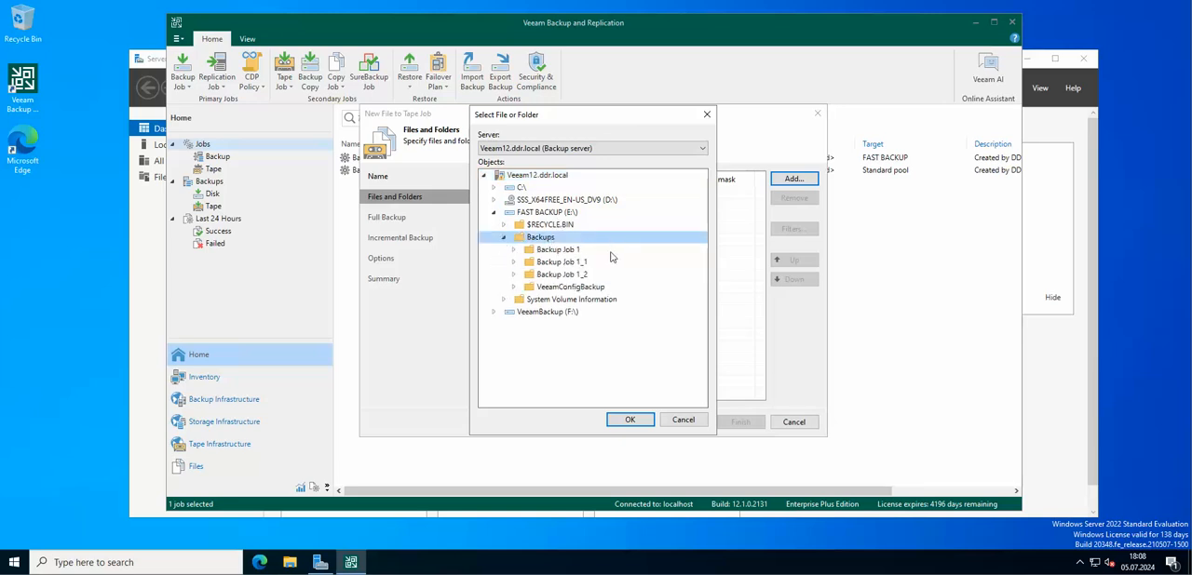
left_click(562, 274)
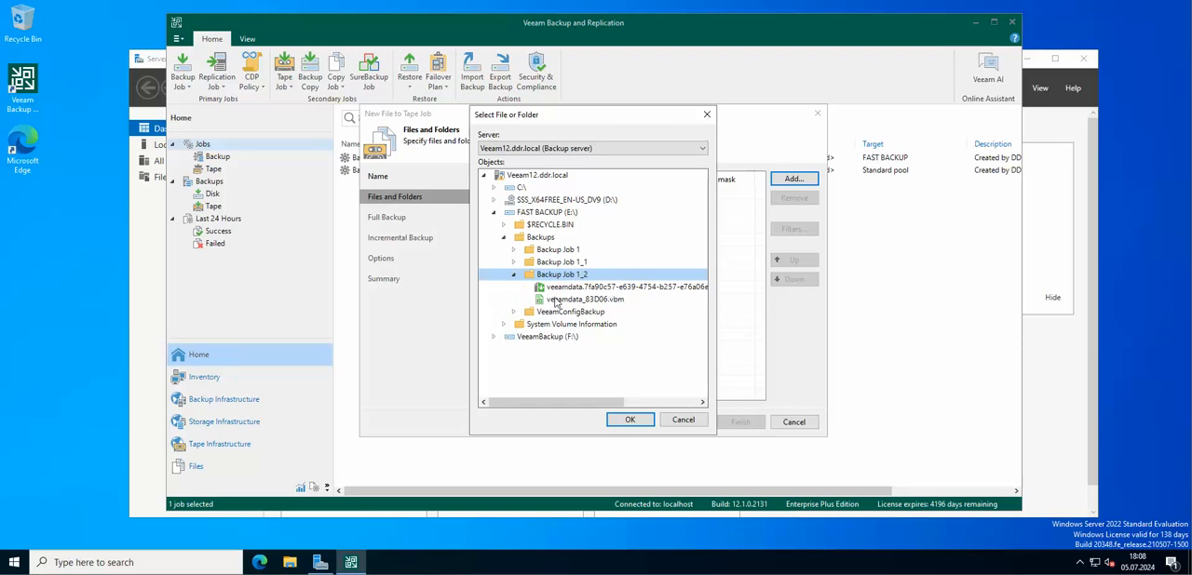
mouse_move(574, 298)
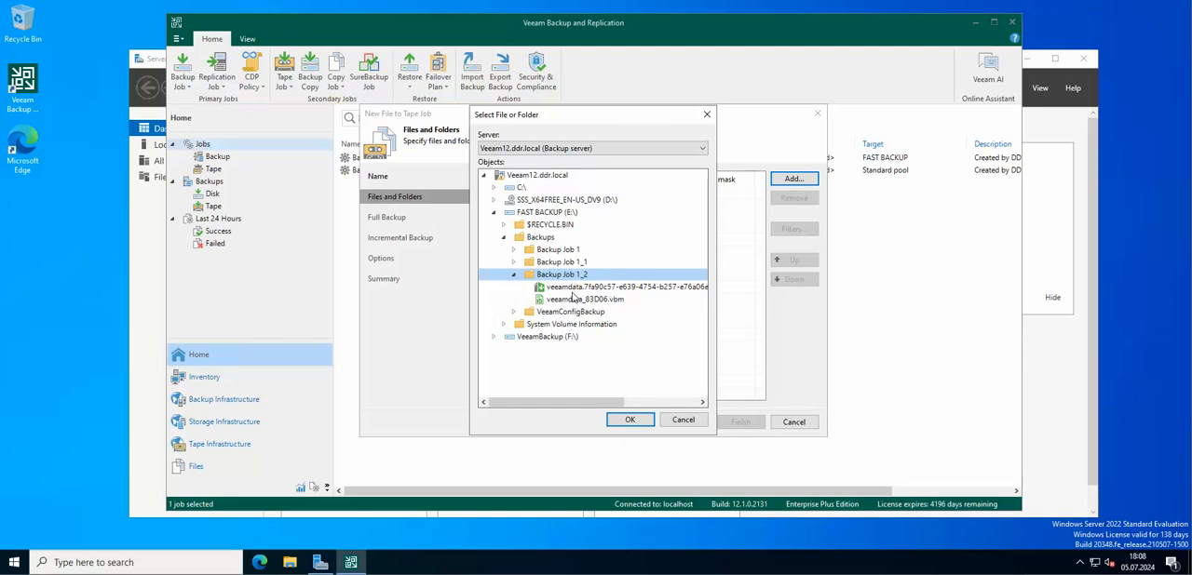
left_click(630, 421)
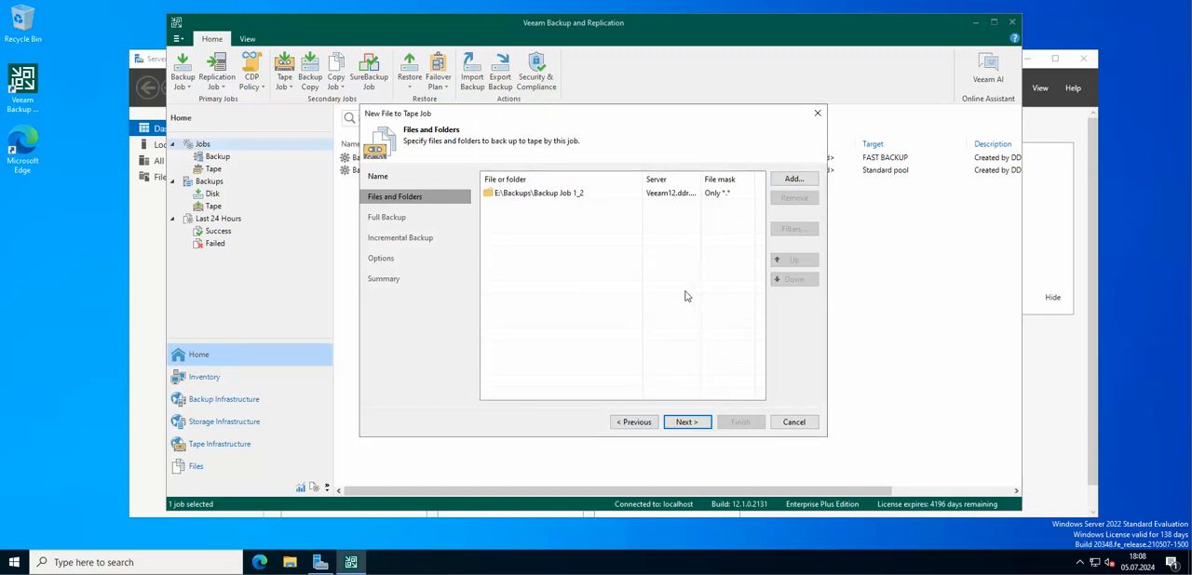
Step: Keep Standard pool (HP MSL G3 Series 5.52) for full backups with scheduling off, reaching incremental settings
left_click(686, 421)
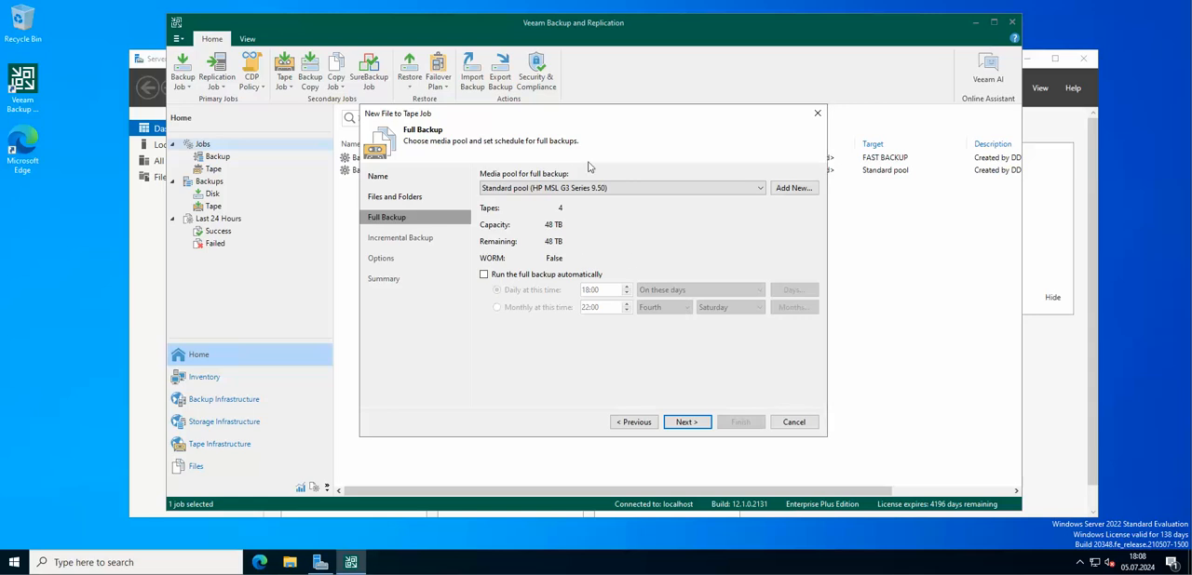
mouse_move(587, 213)
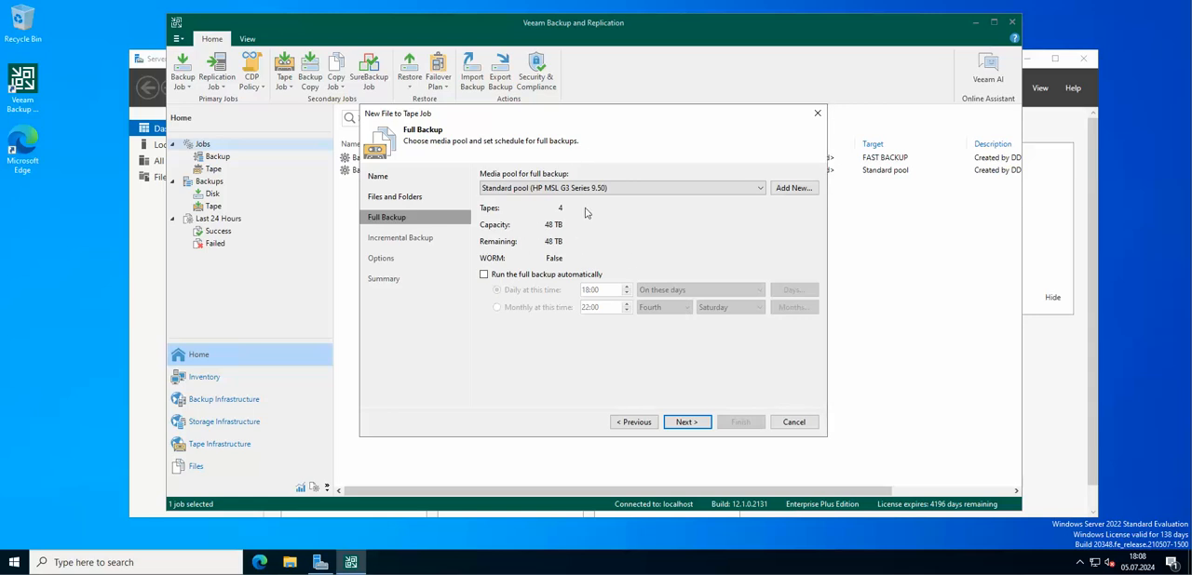
mouse_move(514, 211)
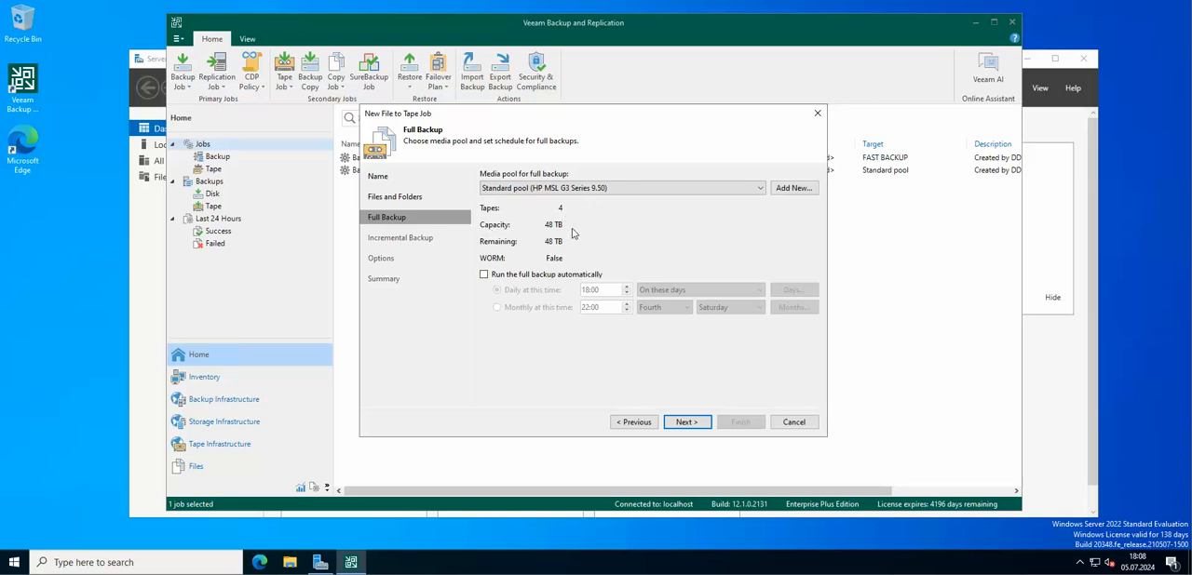
mouse_move(693, 224)
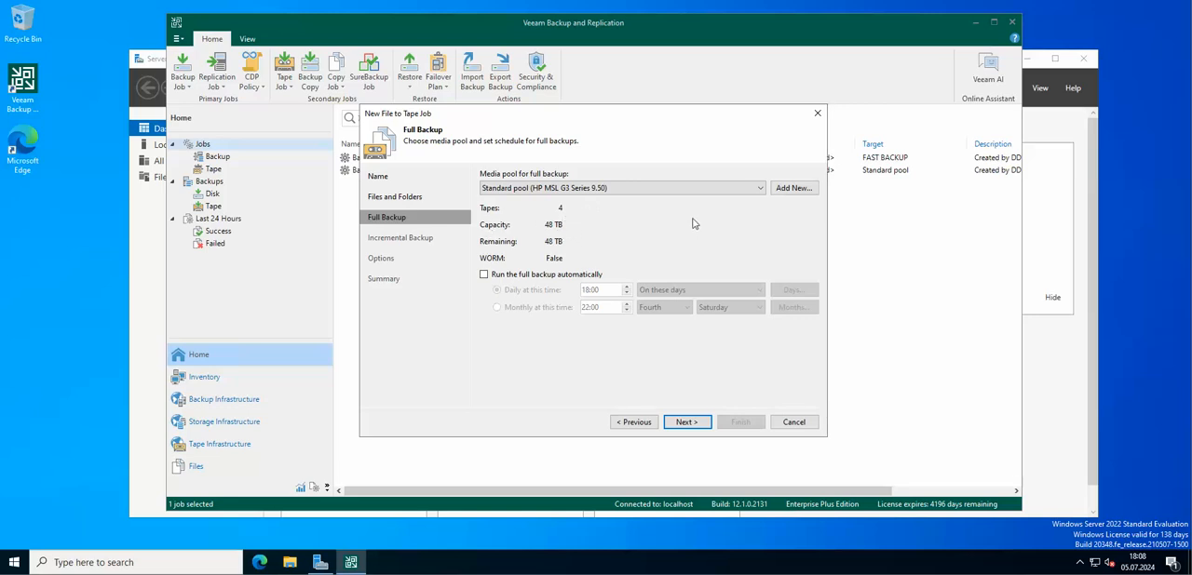
mouse_move(561, 246)
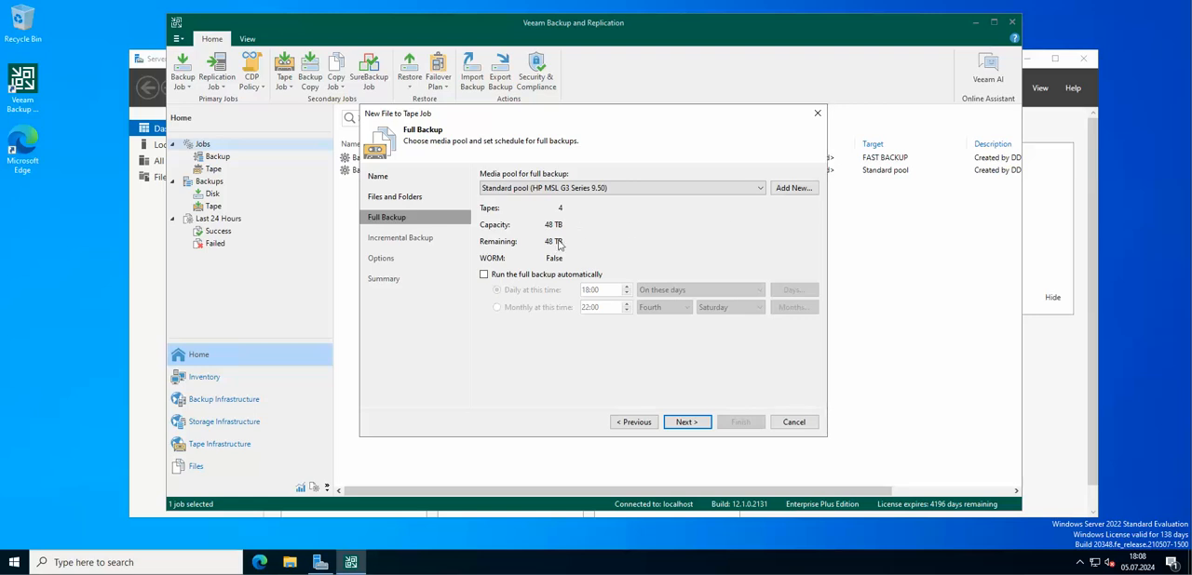
mouse_move(566, 268)
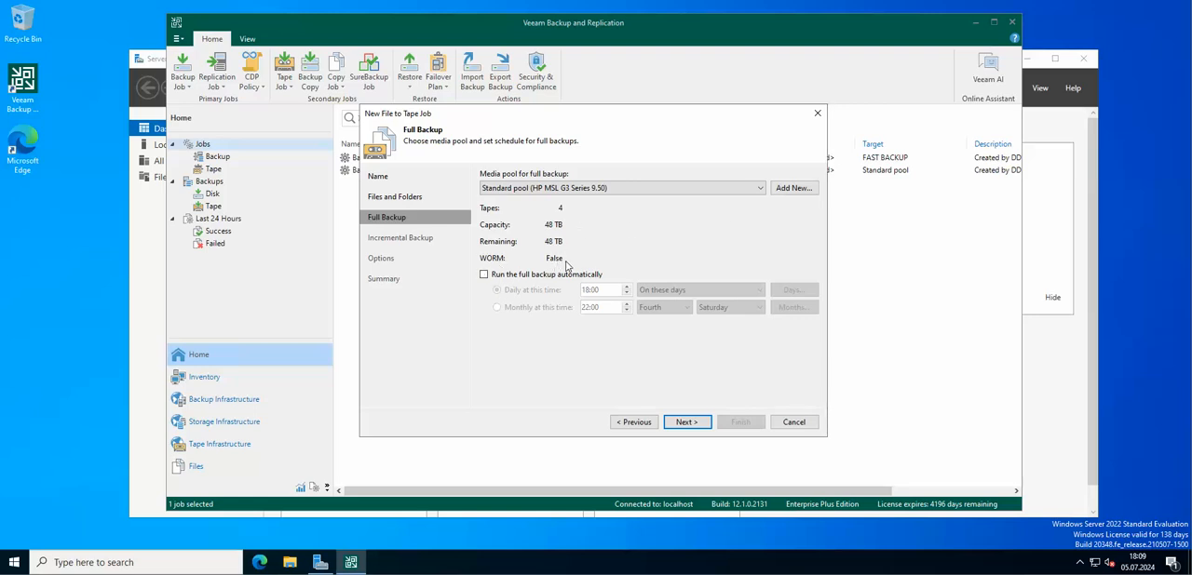
mouse_move(680, 233)
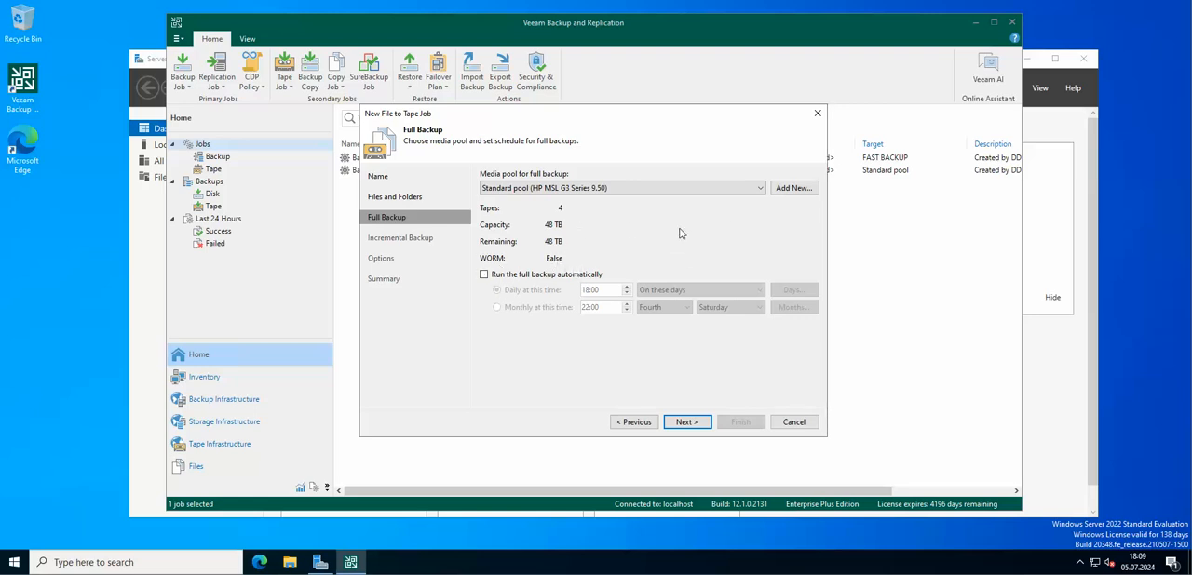
mouse_move(506, 268)
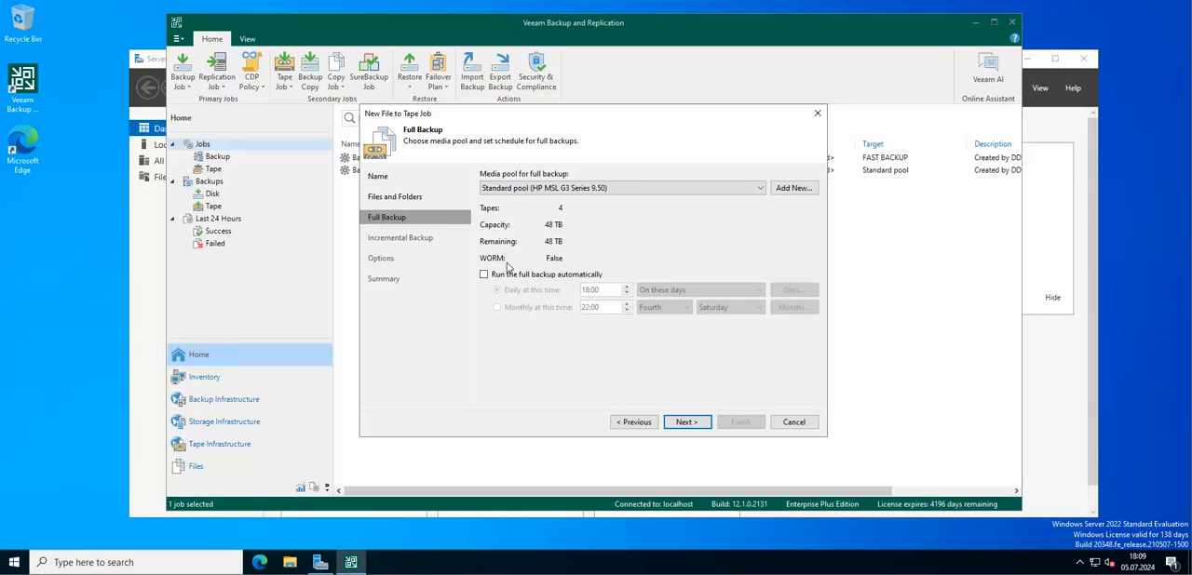
mouse_move(496, 268)
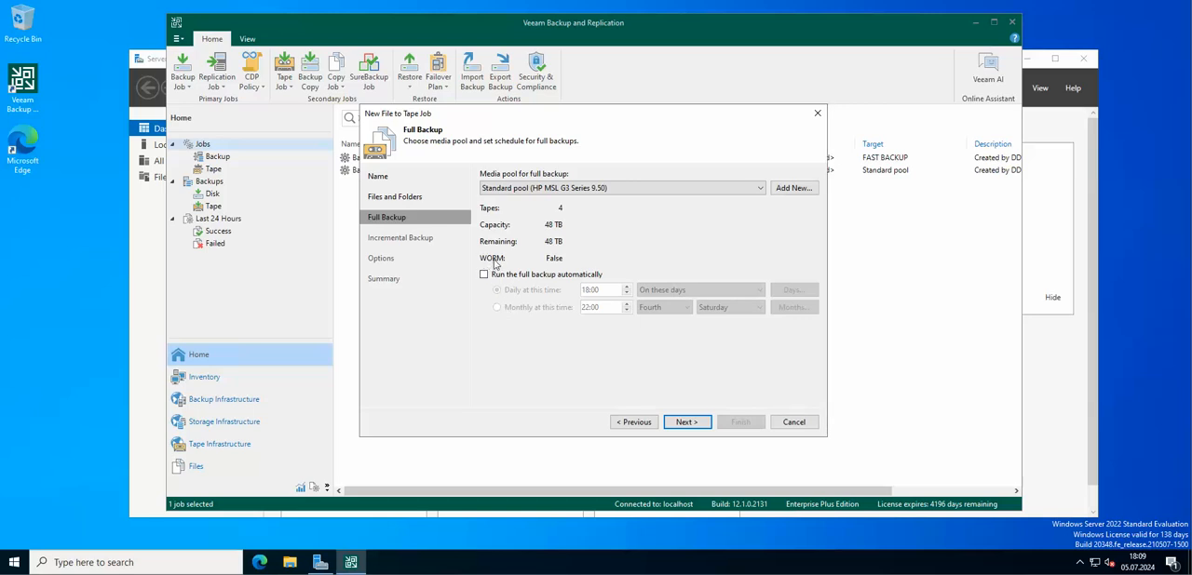
mouse_move(496, 297)
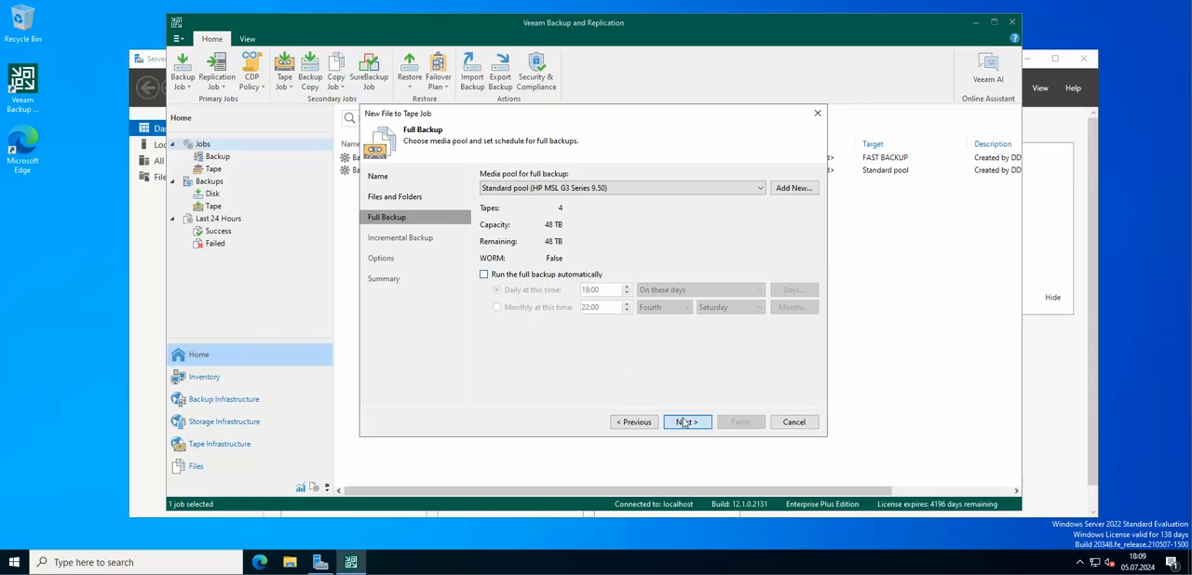
left_click(686, 421)
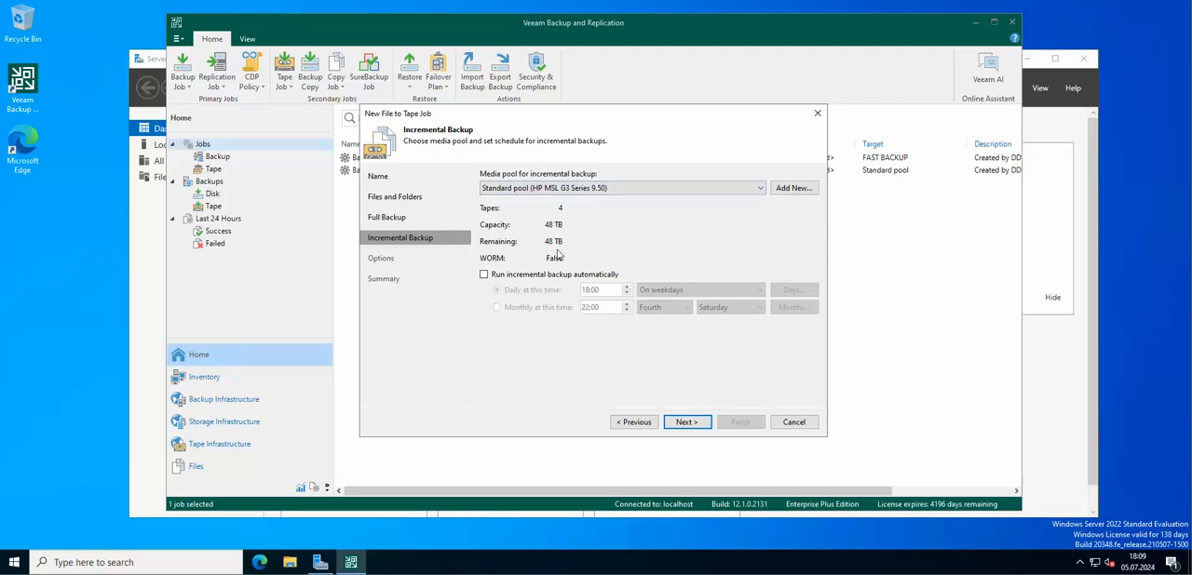
Step: Enable Microsoft volume shadow copy (VSS) and eject tape media upon job completion
left_click(685, 421)
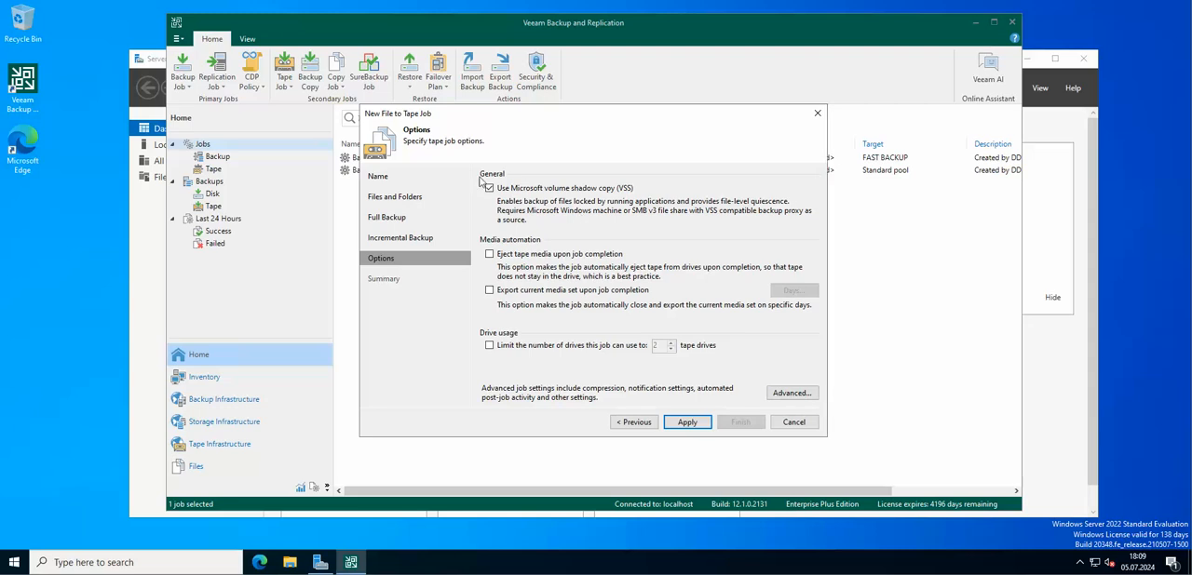
left_click(488, 186)
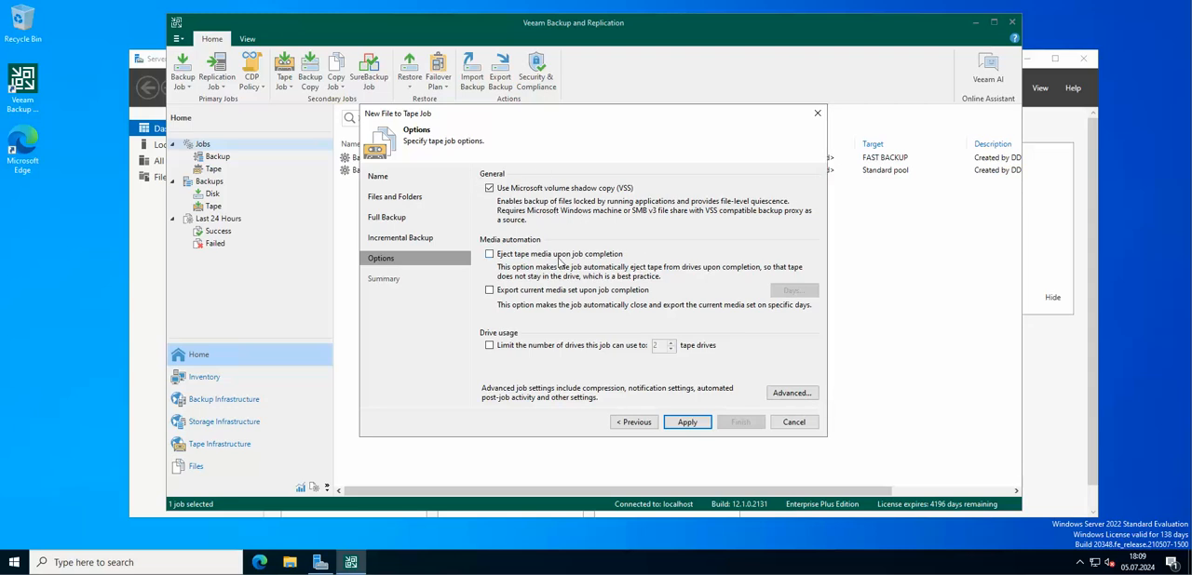
left_click(490, 253)
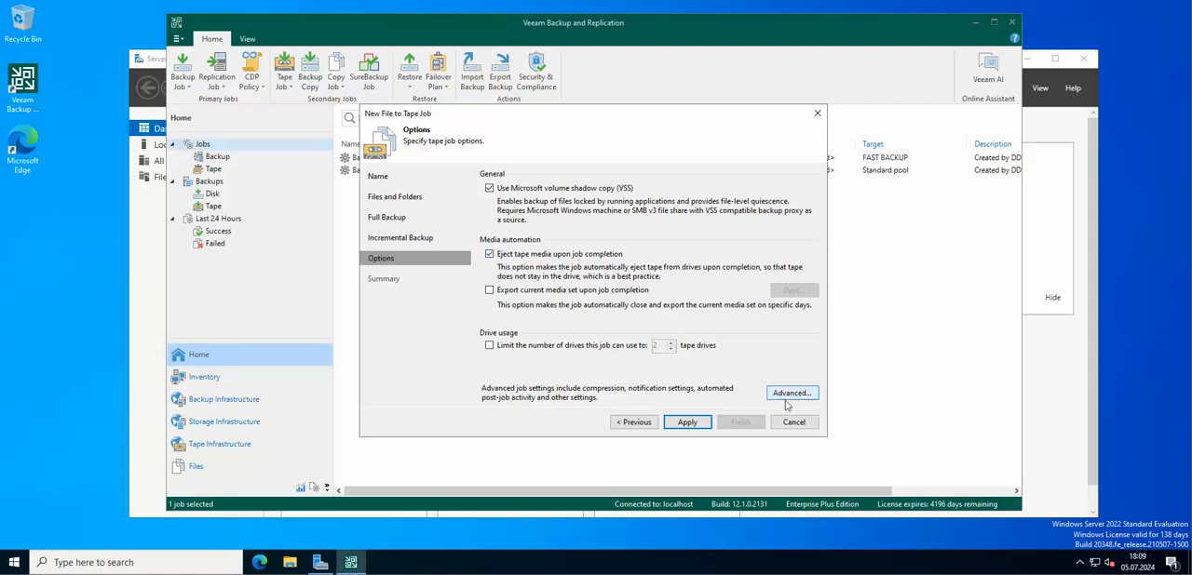
Step: Review the ACL Handling, Notifications and Advanced settings and accept them unchanged
left_click(790, 391)
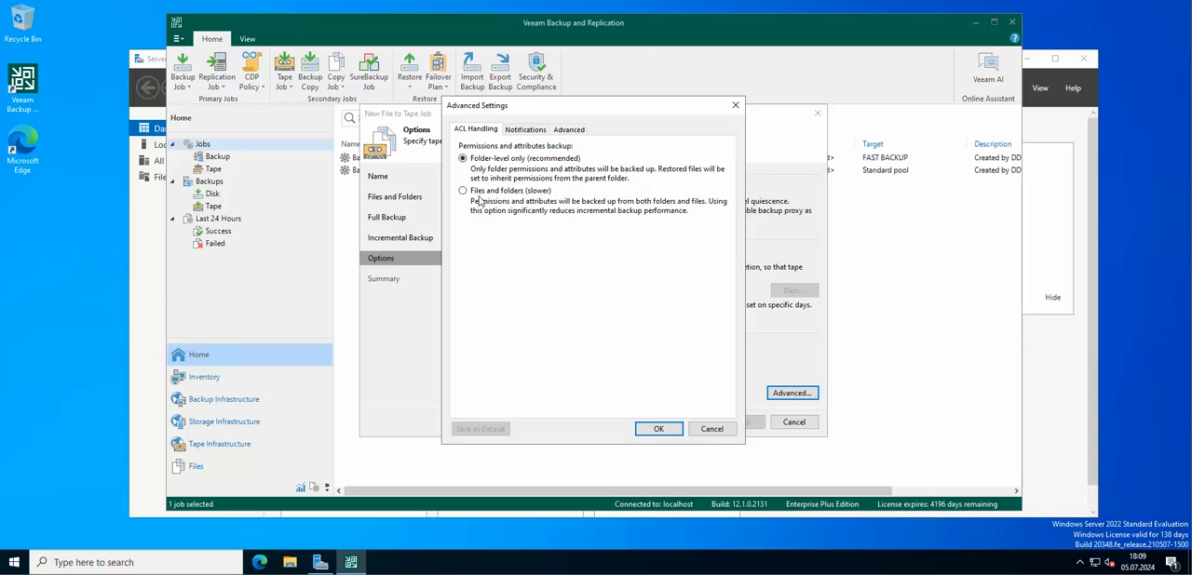
mouse_move(510, 220)
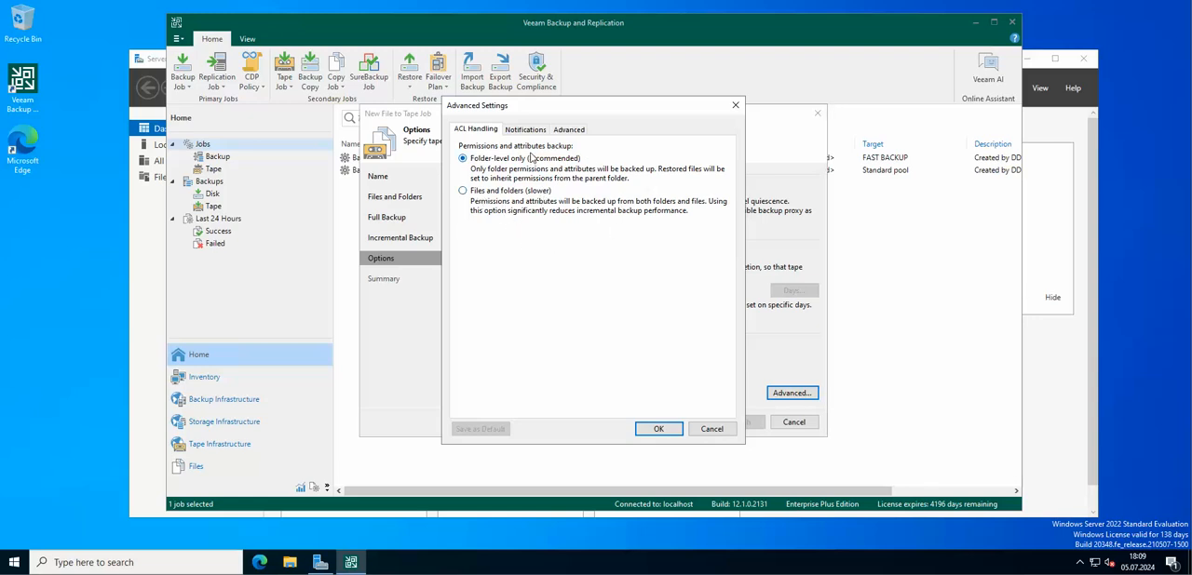
left_click(525, 128)
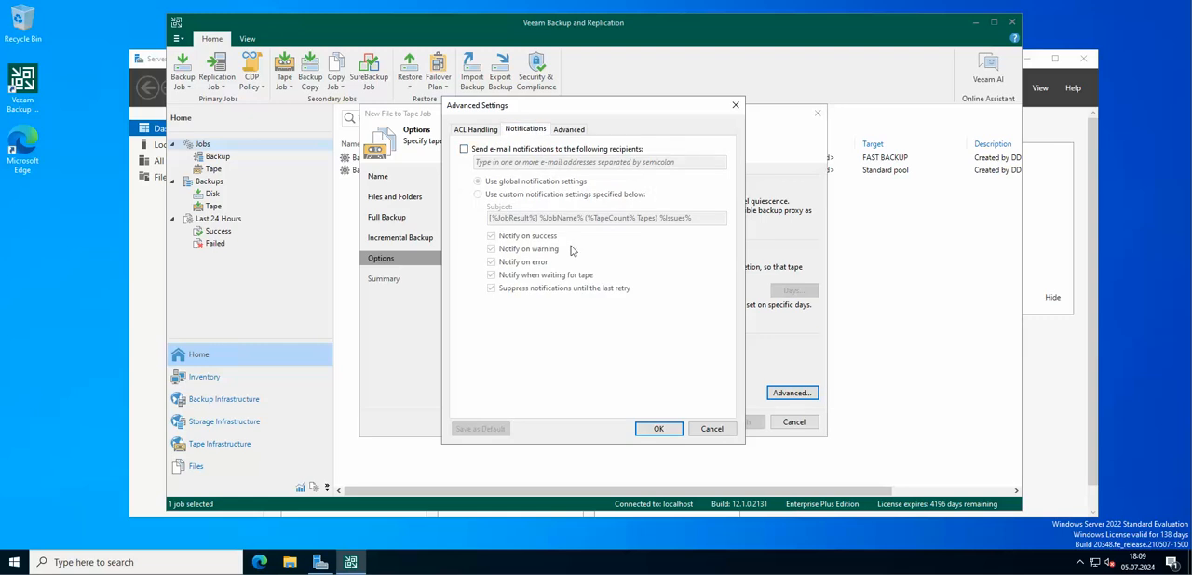
mouse_move(551, 273)
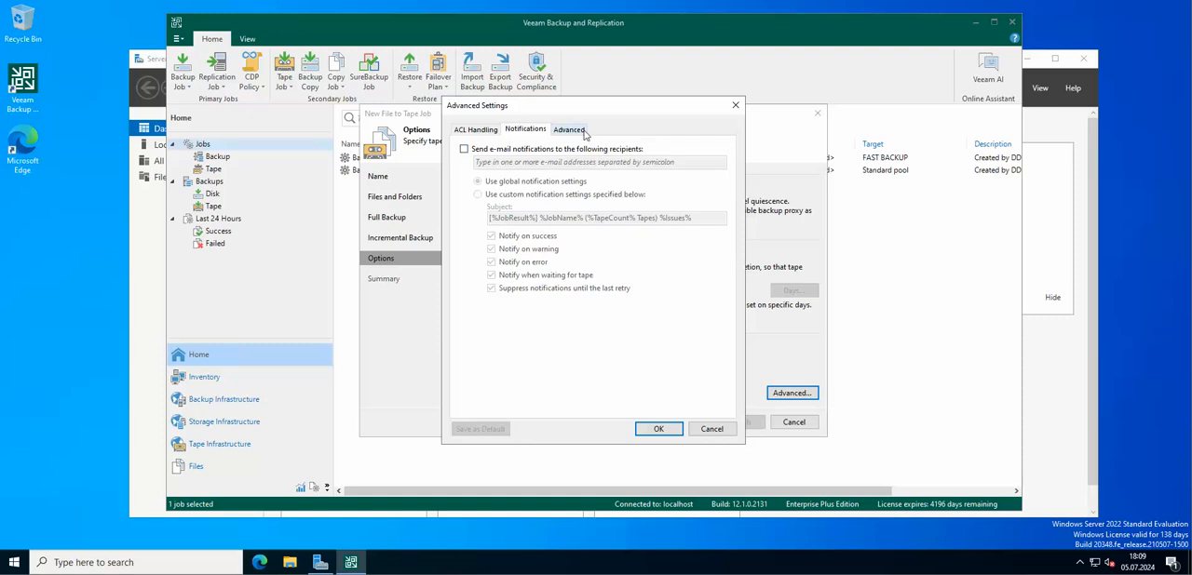
left_click(570, 128)
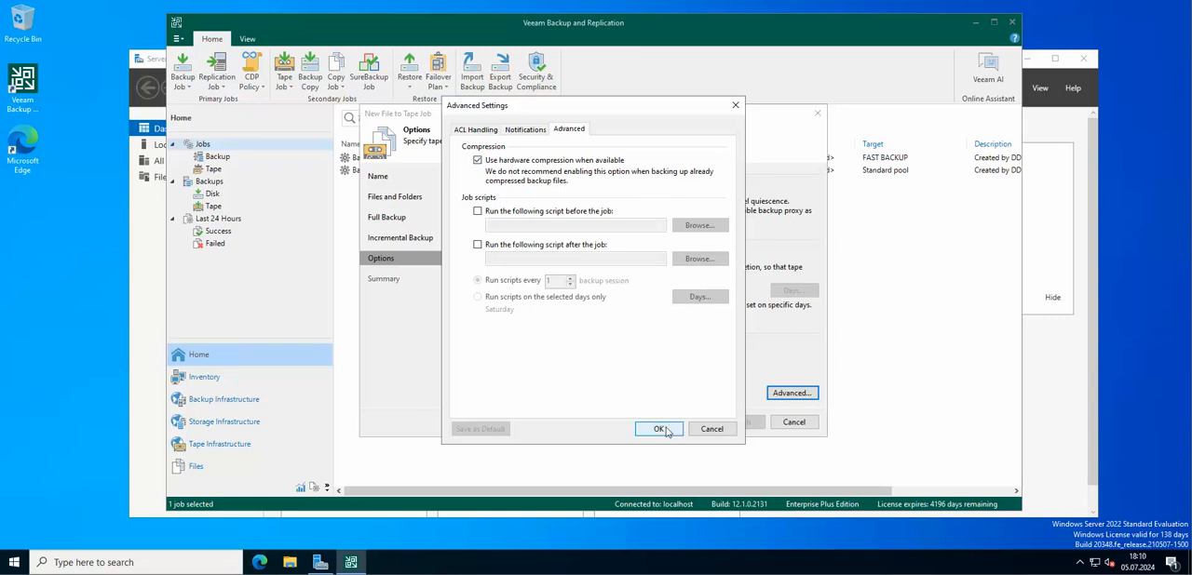
left_click(660, 429)
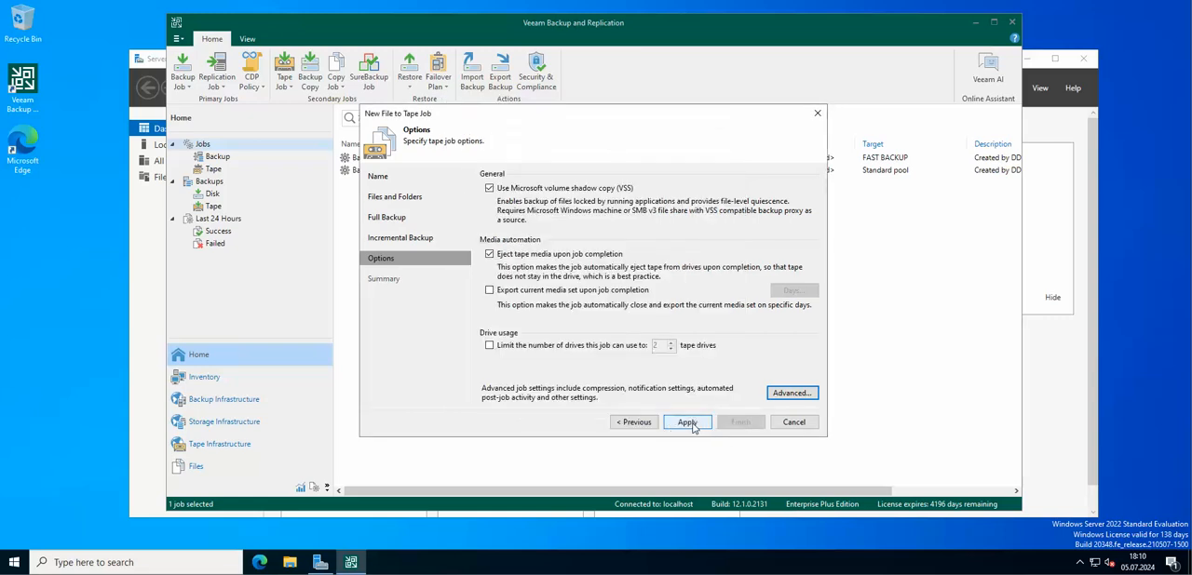
Step: Apply the options and finish the wizard with 'Run the job when I click Finish' ticked
left_click(686, 420)
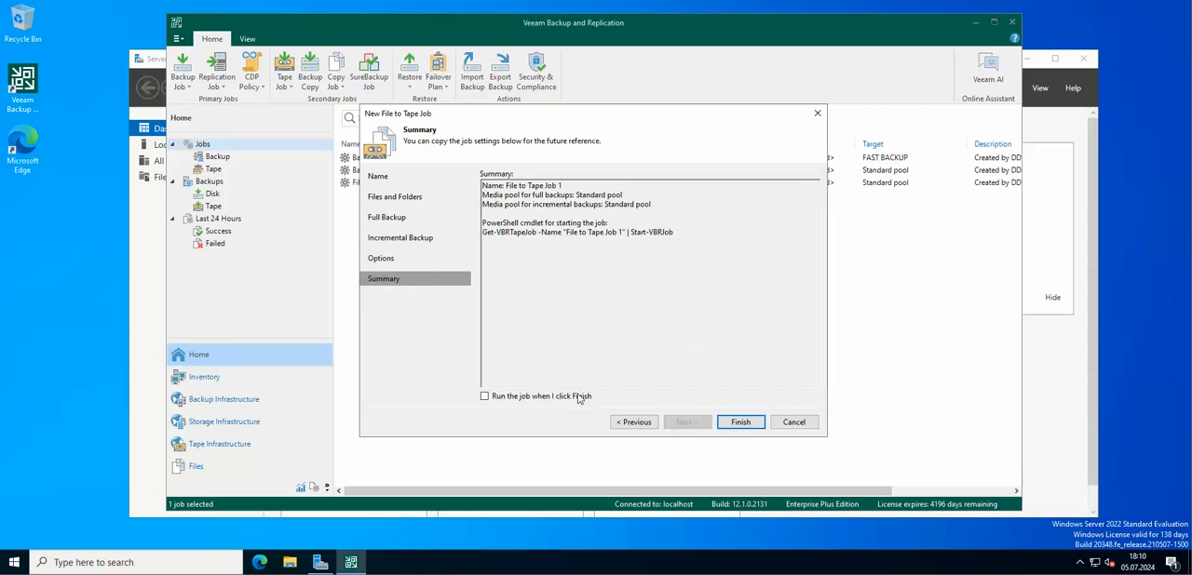
left_click(739, 421)
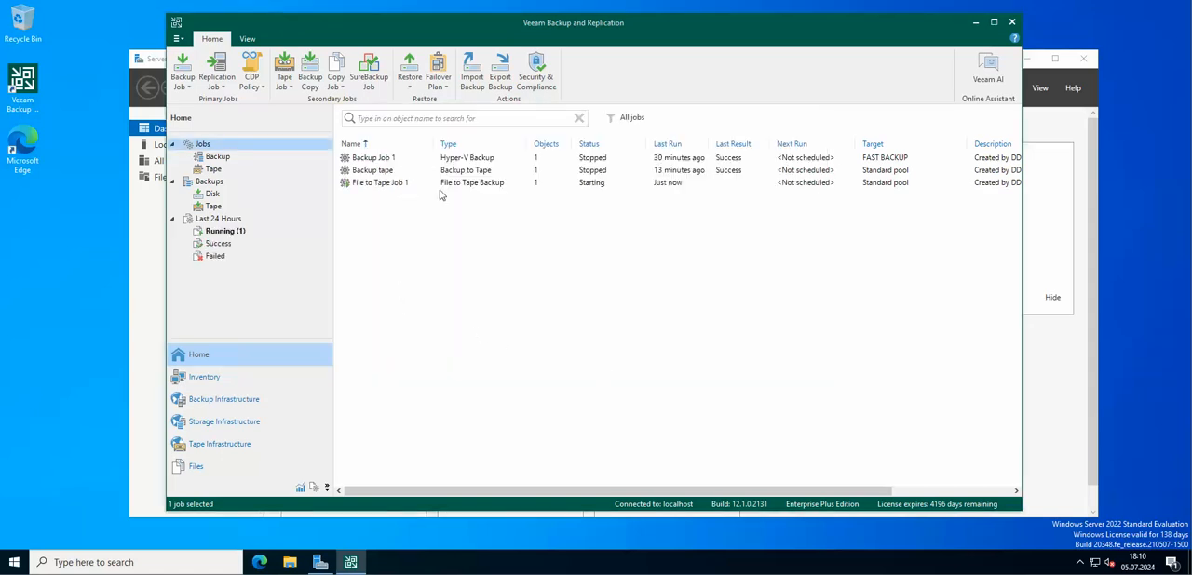
Step: Select File to Tape Job 1 in the Tape jobs list to watch its progress to Success
left_click(380, 183)
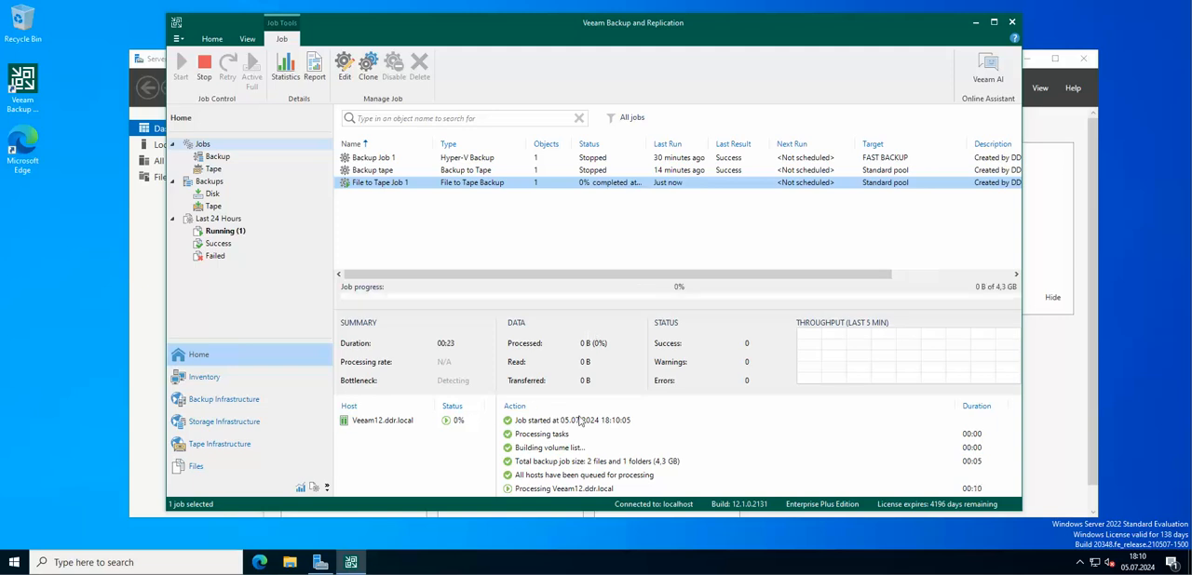
mouse_move(625, 446)
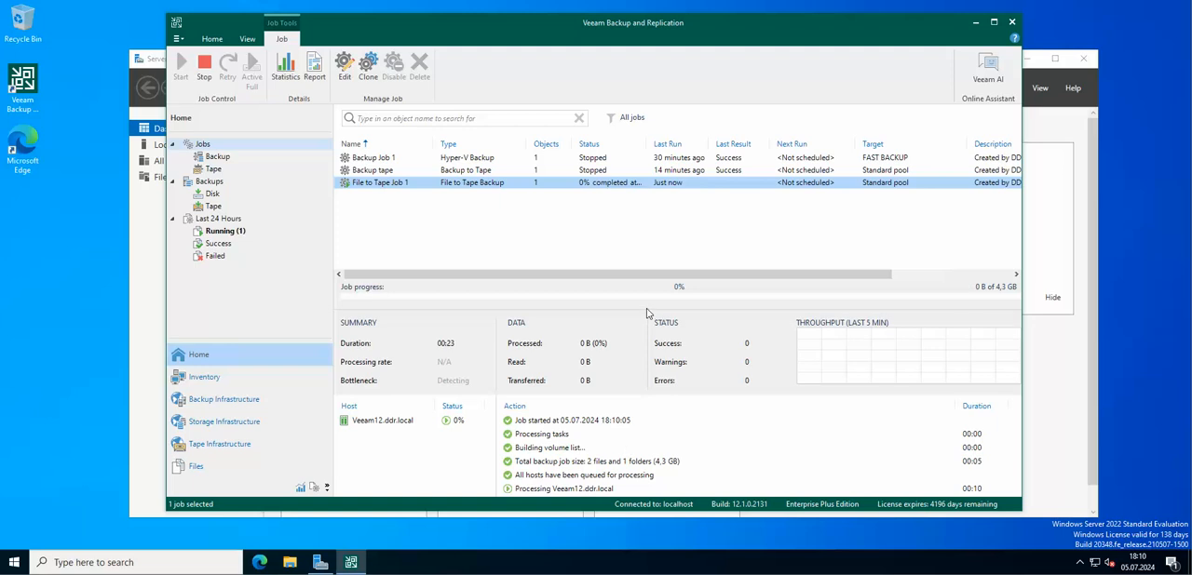
mouse_move(622, 428)
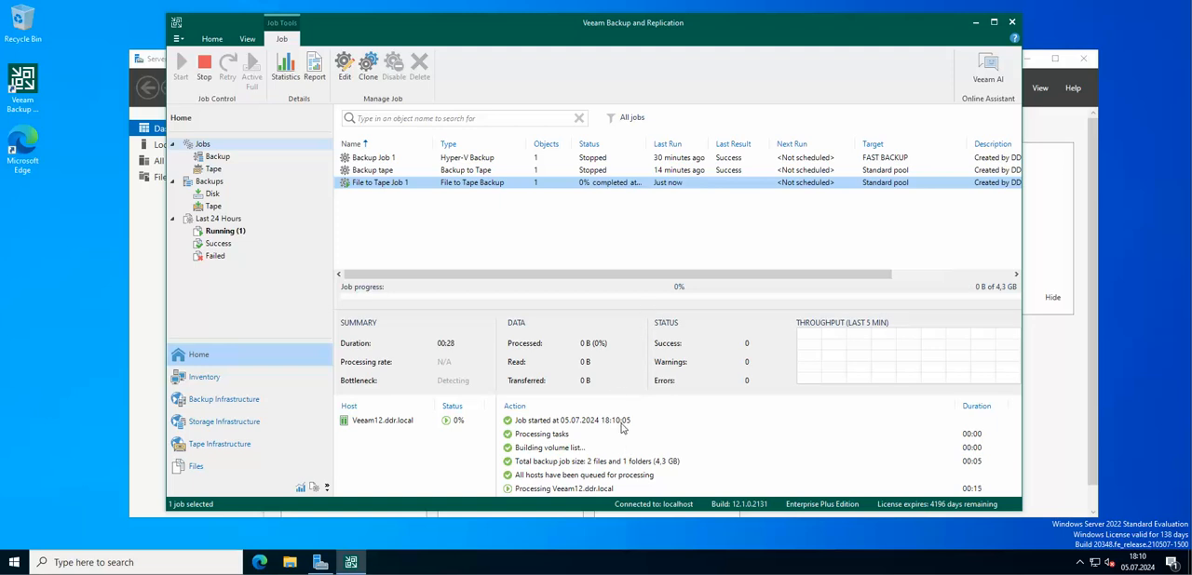
mouse_move(727, 64)
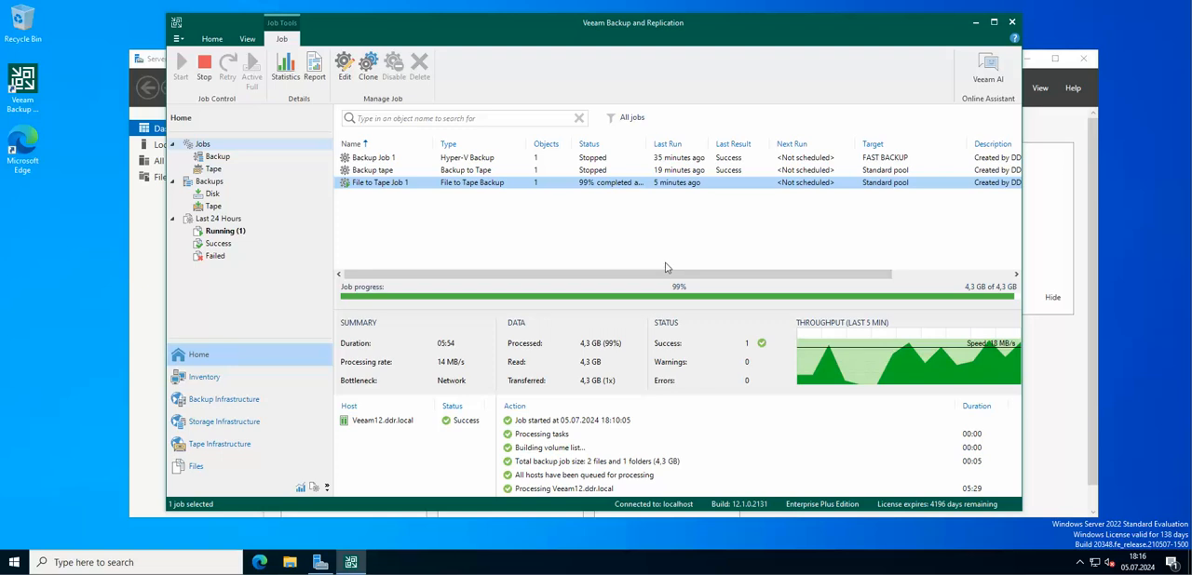
mouse_move(641, 272)
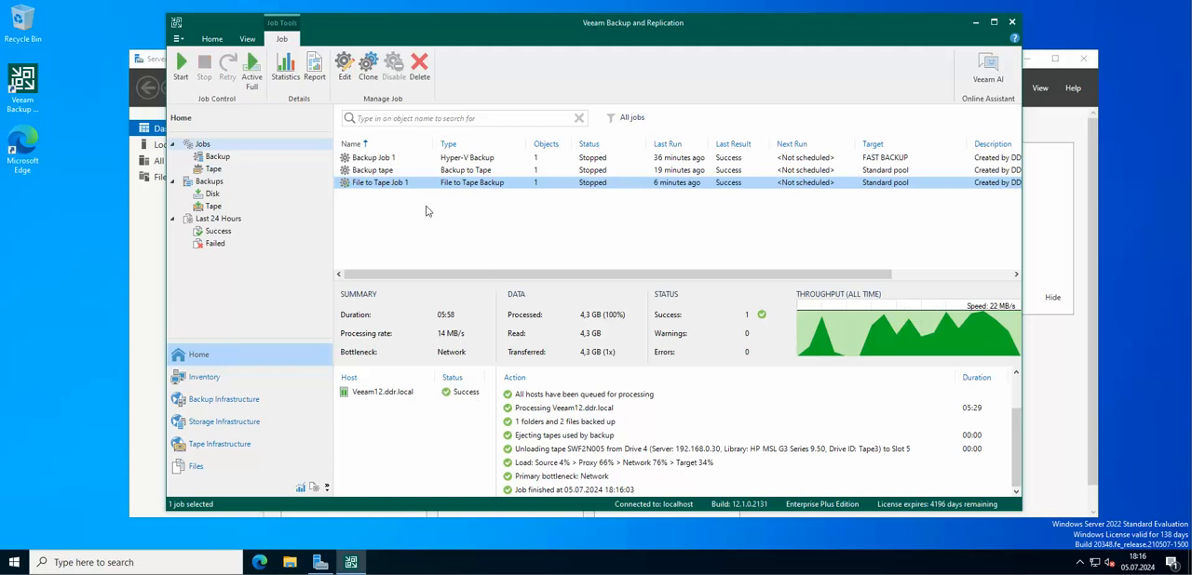
mouse_move(379, 233)
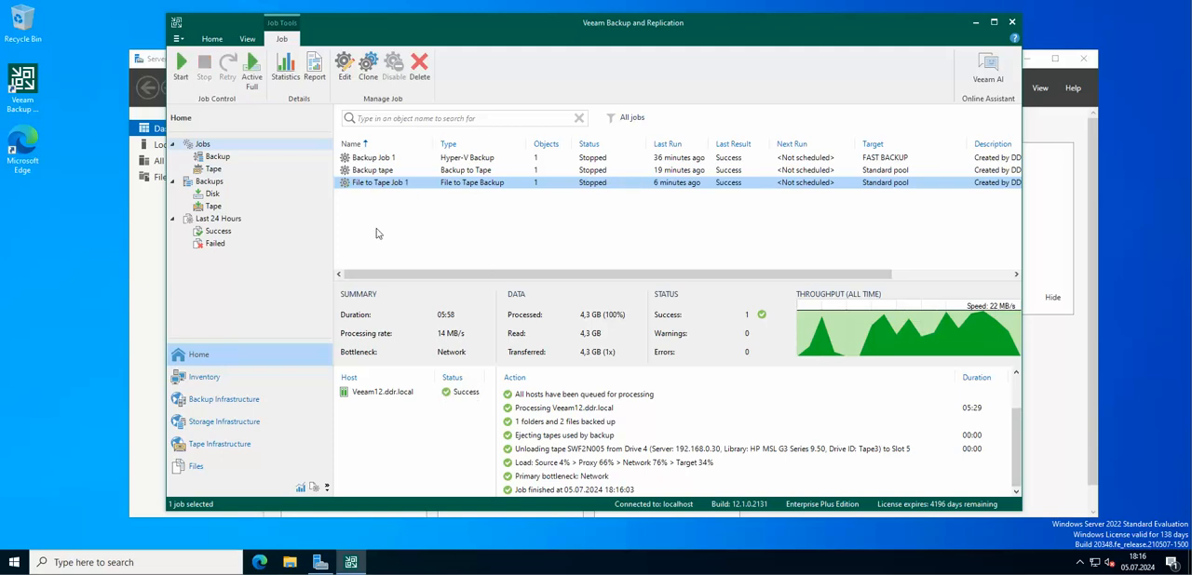
Step: Show Backups > Tape, peek into Backup Job 1 on Tape, then expand File to Tape Job 1 to host Veeam12.ddr.local
left_click(213, 207)
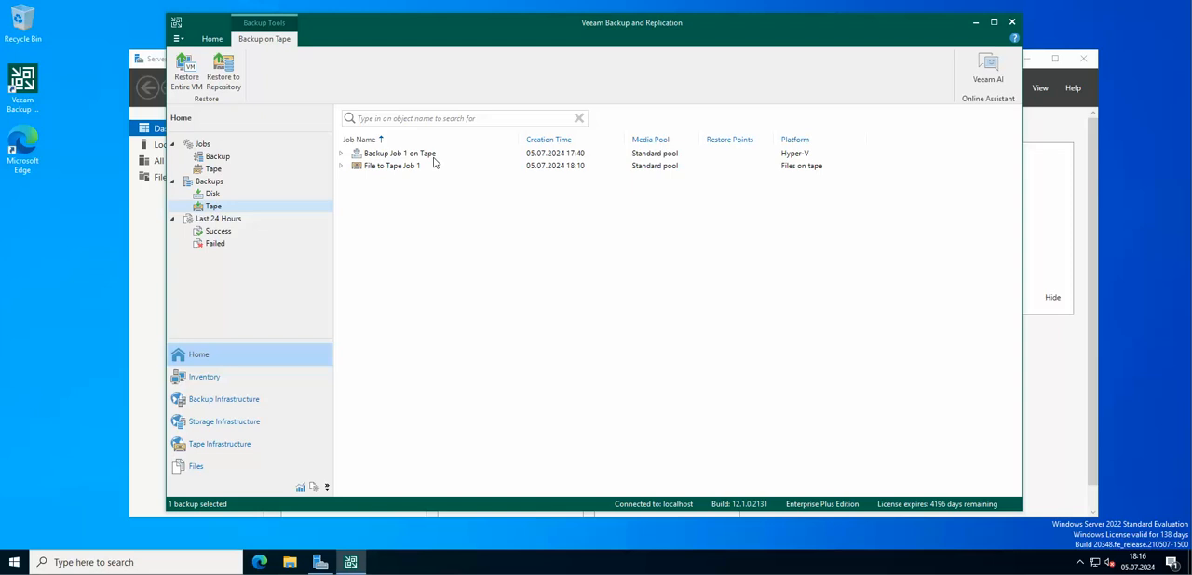
mouse_move(438, 156)
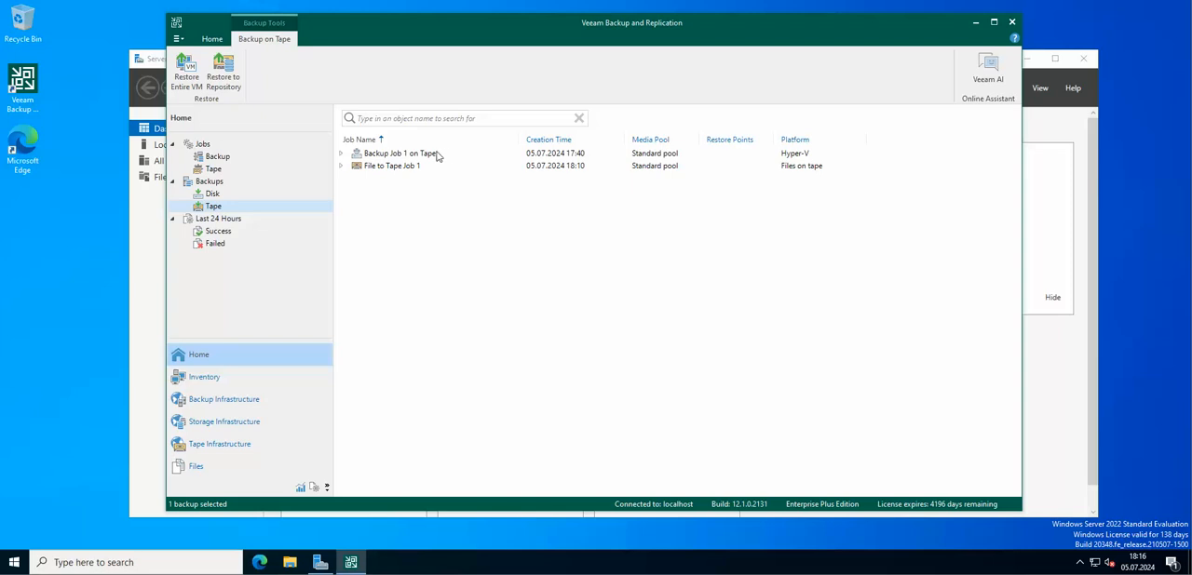
left_click(341, 153)
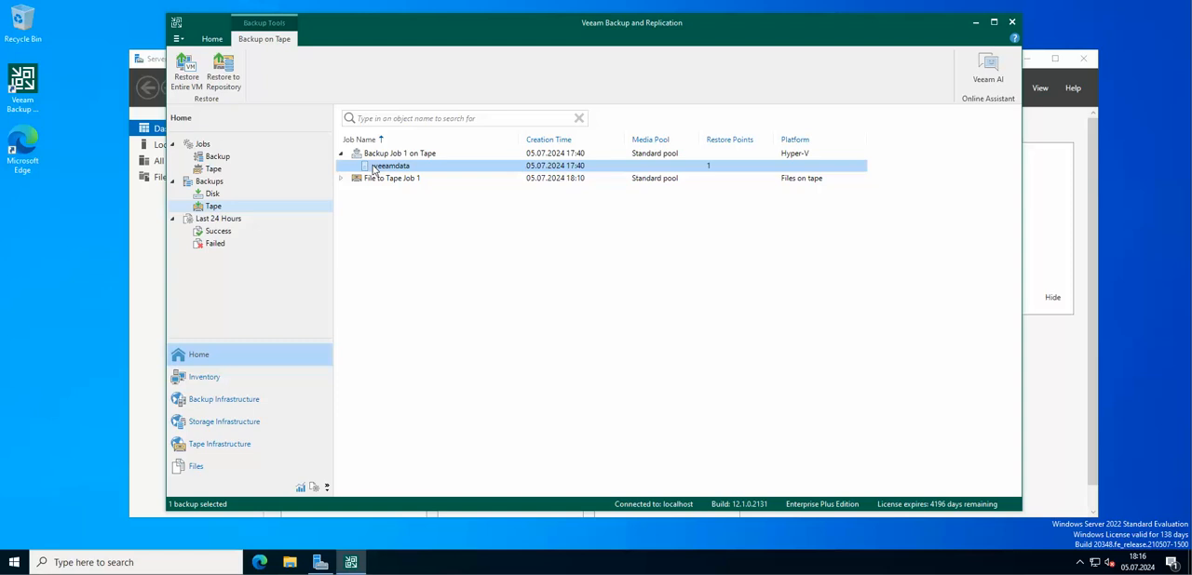
left_click(341, 152)
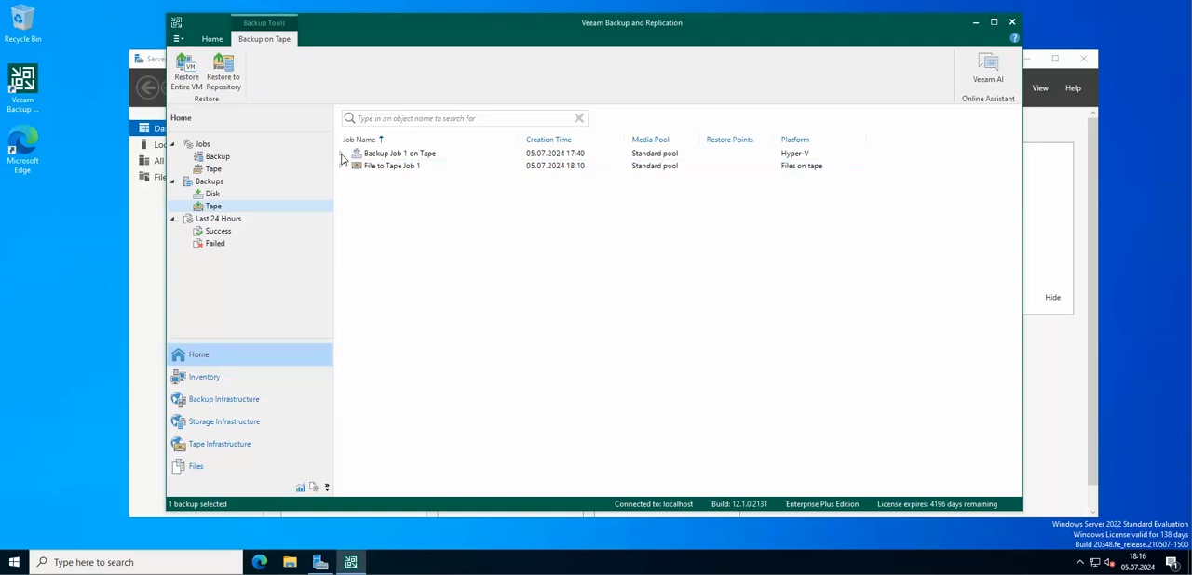
mouse_move(421, 156)
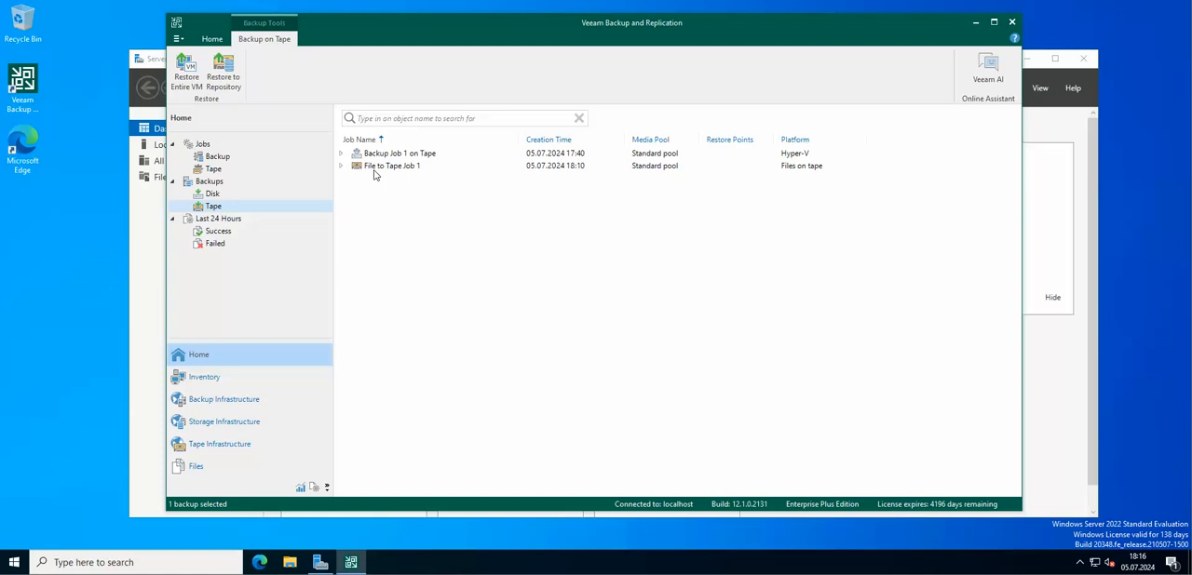
mouse_move(343, 172)
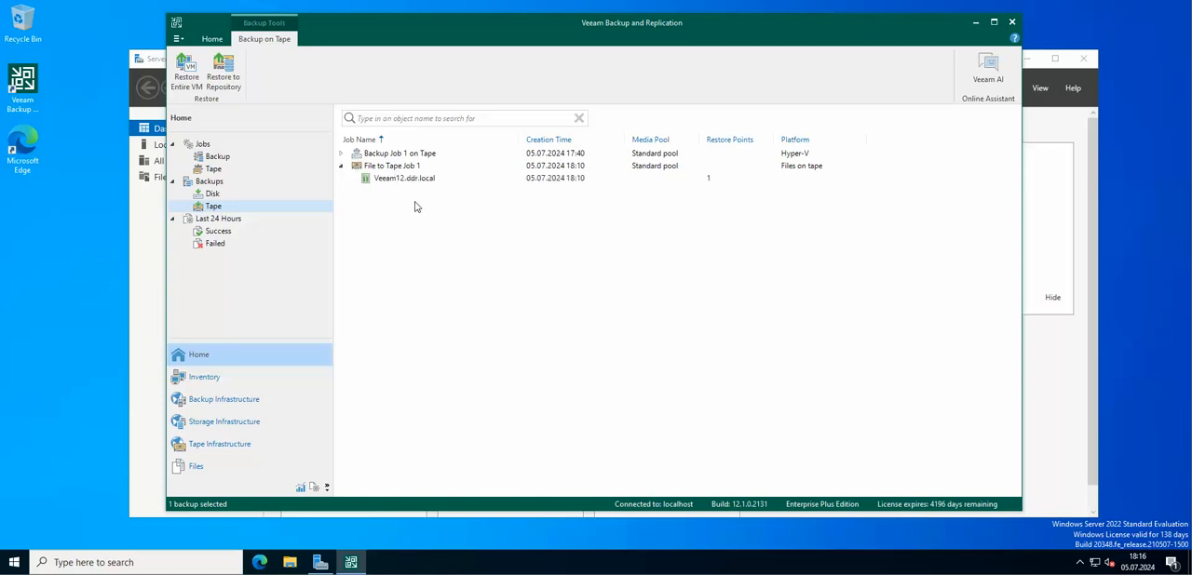
left_click(402, 179)
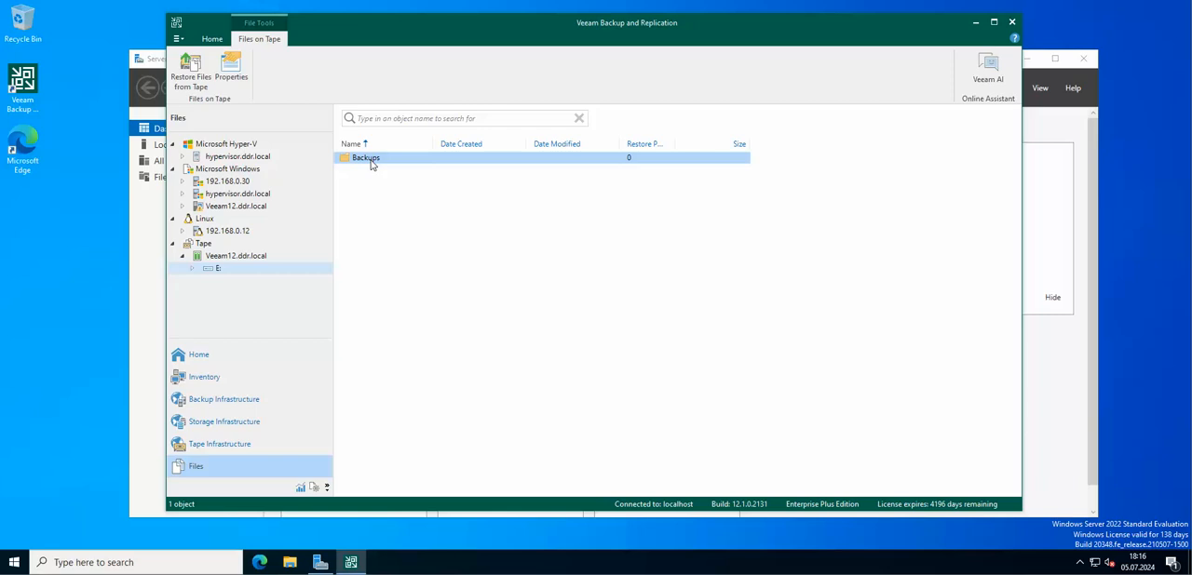
Step: Browse into E:\Backups\Backup Job 1_2 on tape to list its two backup files (4.3 GB and 14.3 KB)
double_click(365, 158)
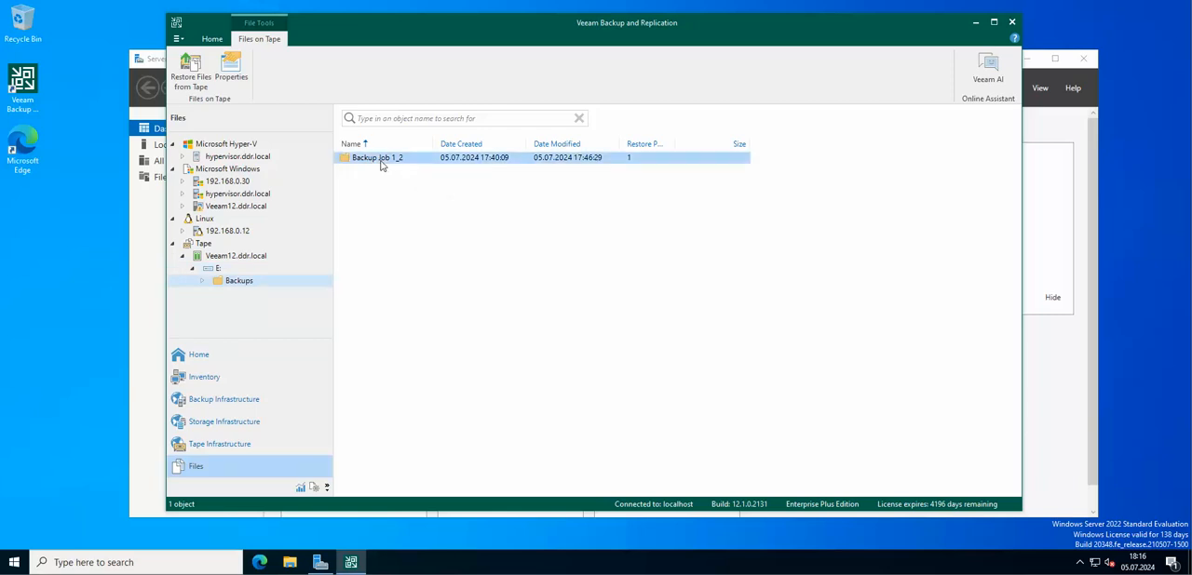
double_click(376, 158)
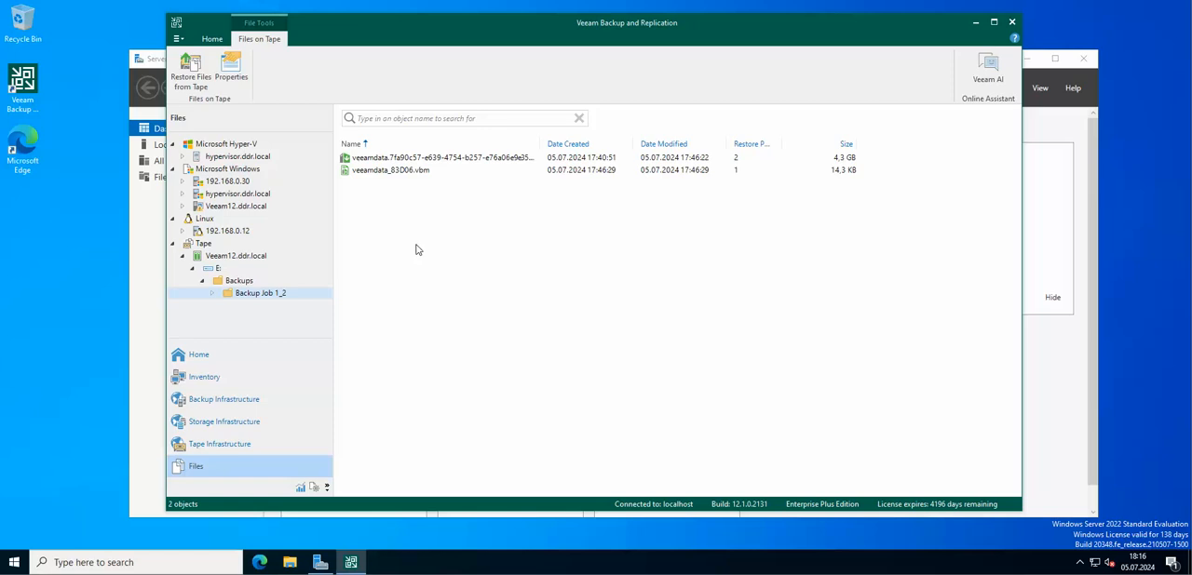
mouse_move(458, 242)
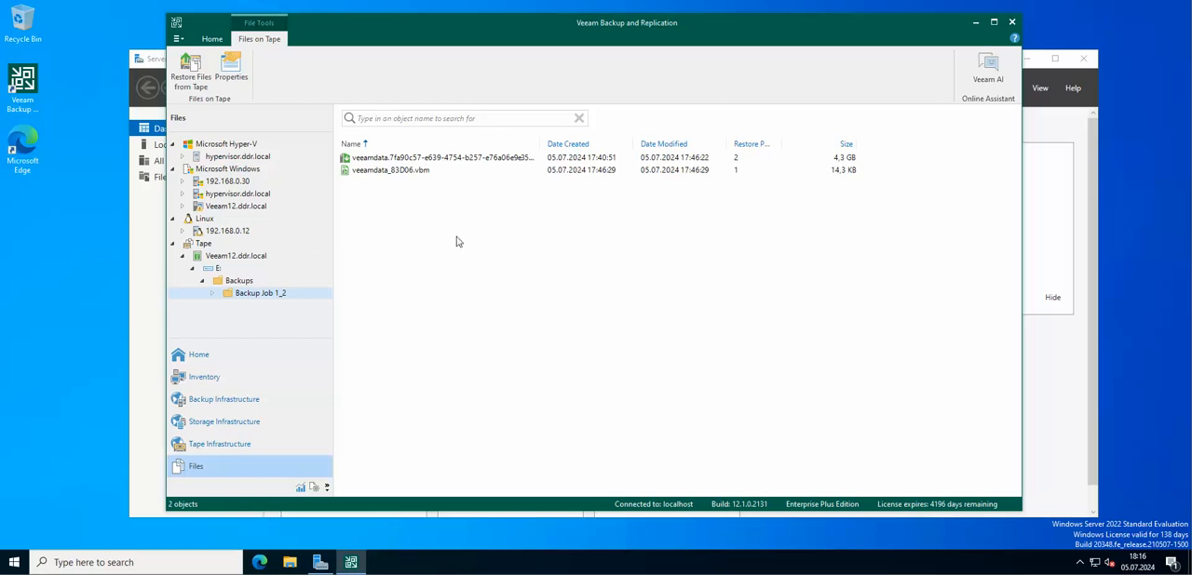
mouse_move(443, 168)
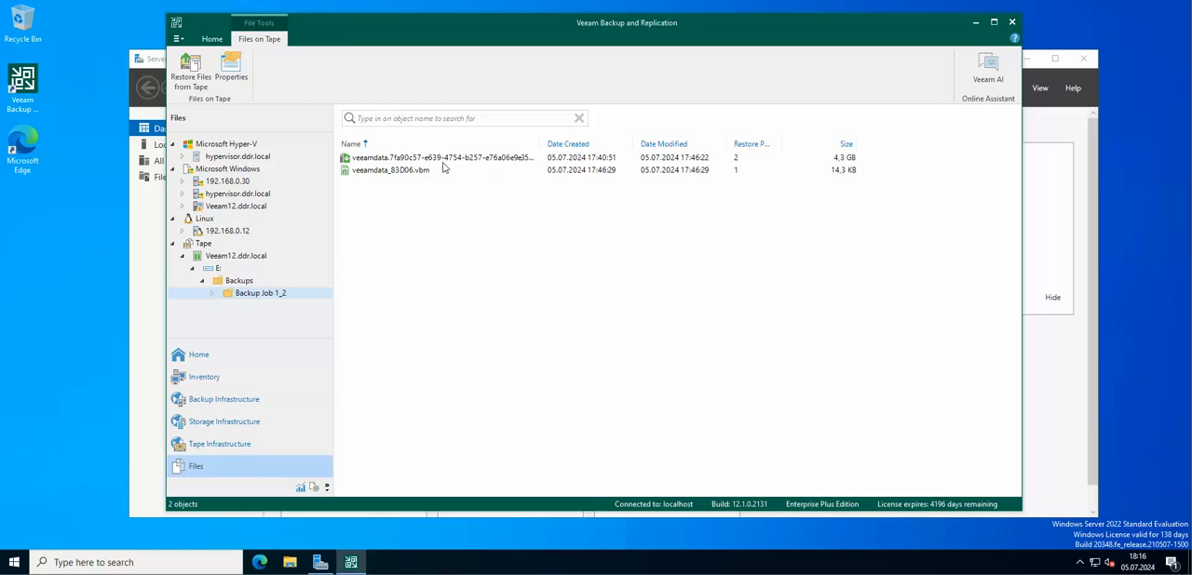
mouse_move(439, 197)
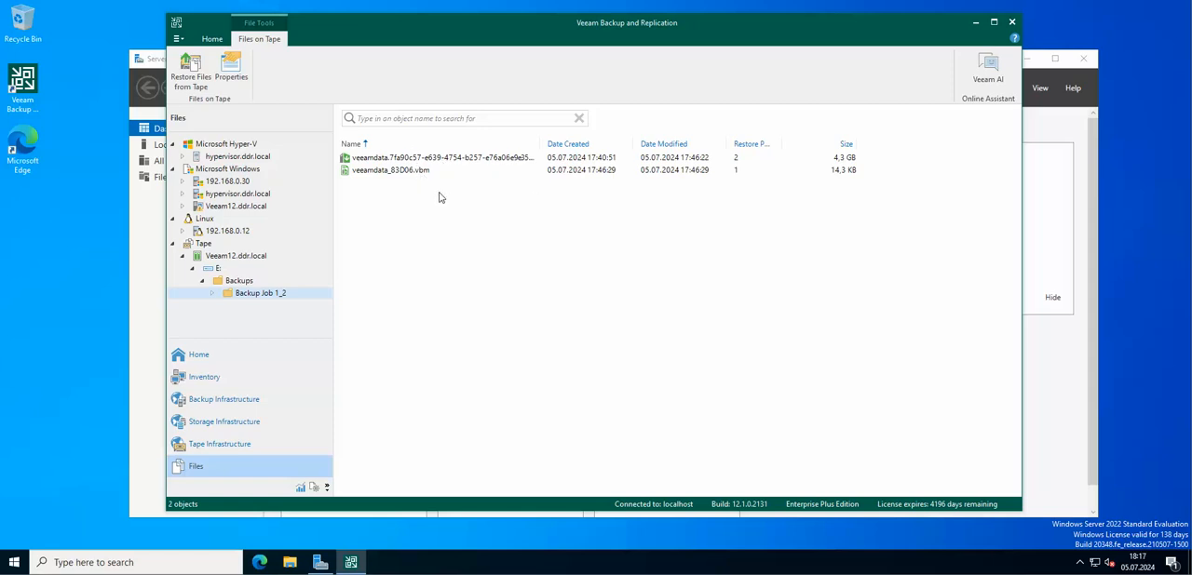
mouse_move(417, 229)
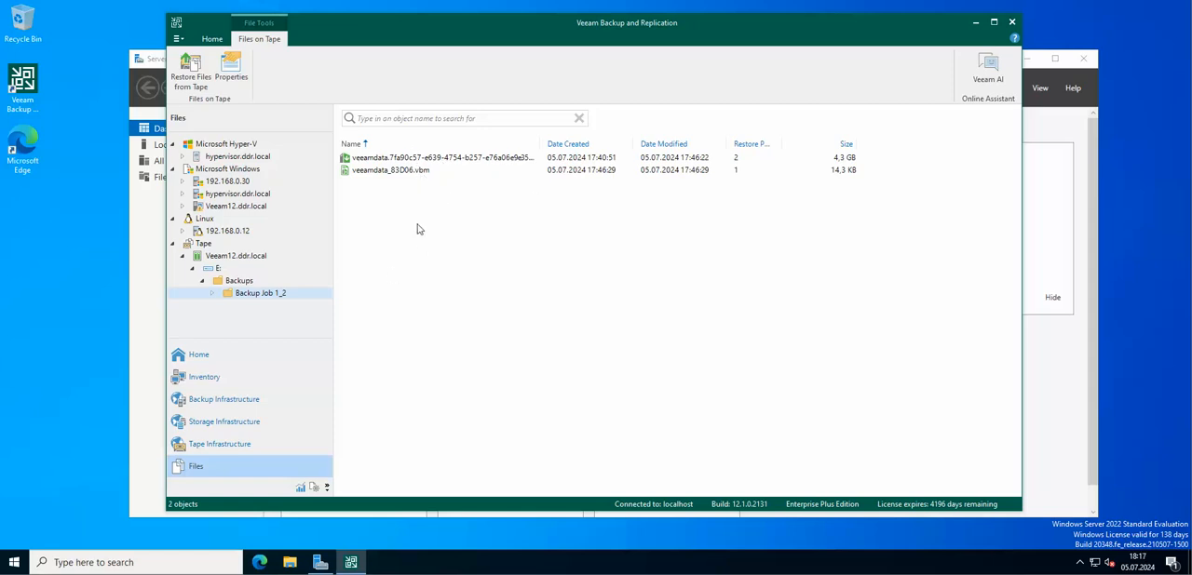
mouse_move(205, 281)
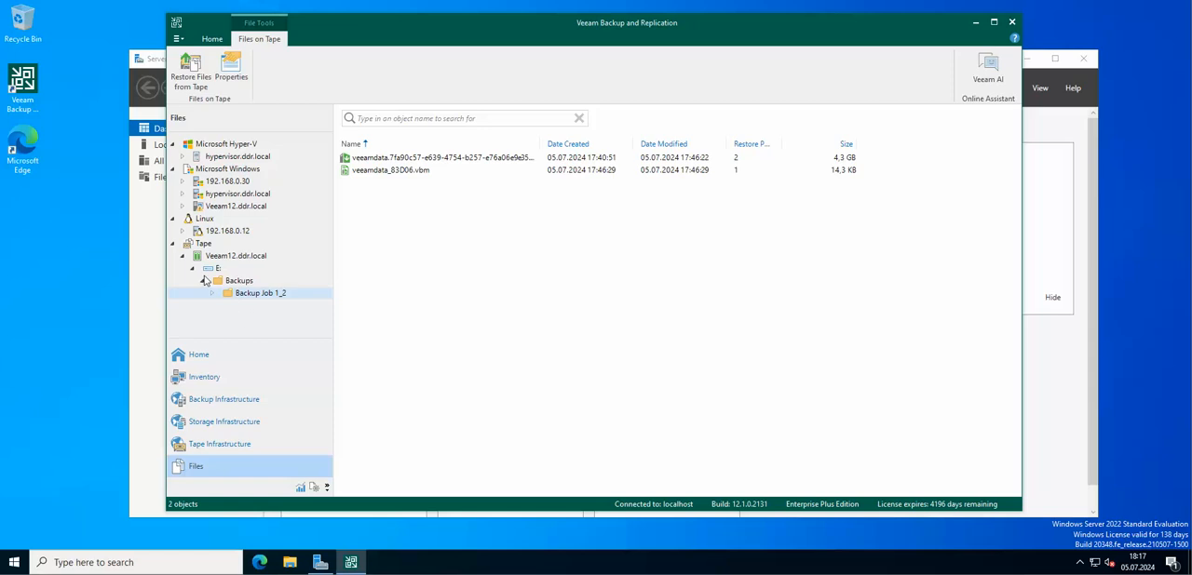
mouse_move(208, 276)
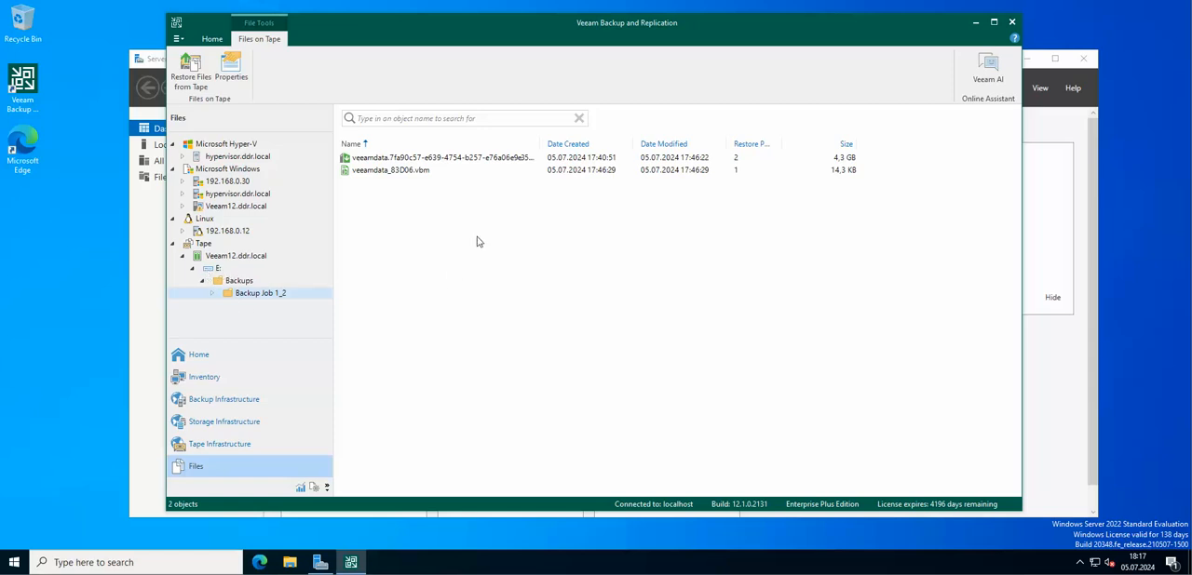
mouse_move(588, 242)
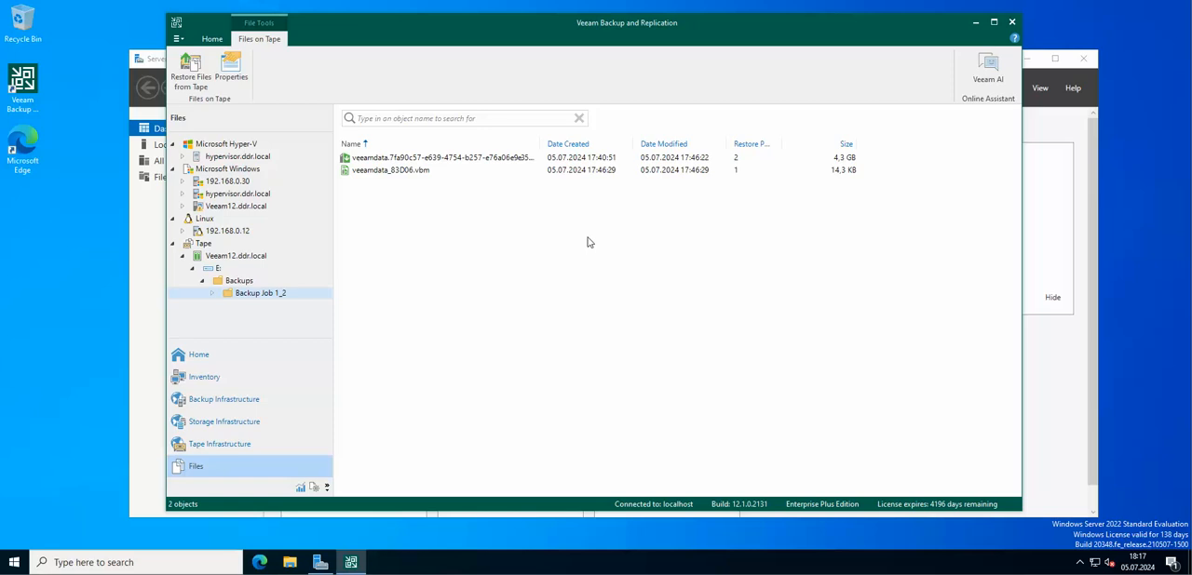
mouse_move(426, 63)
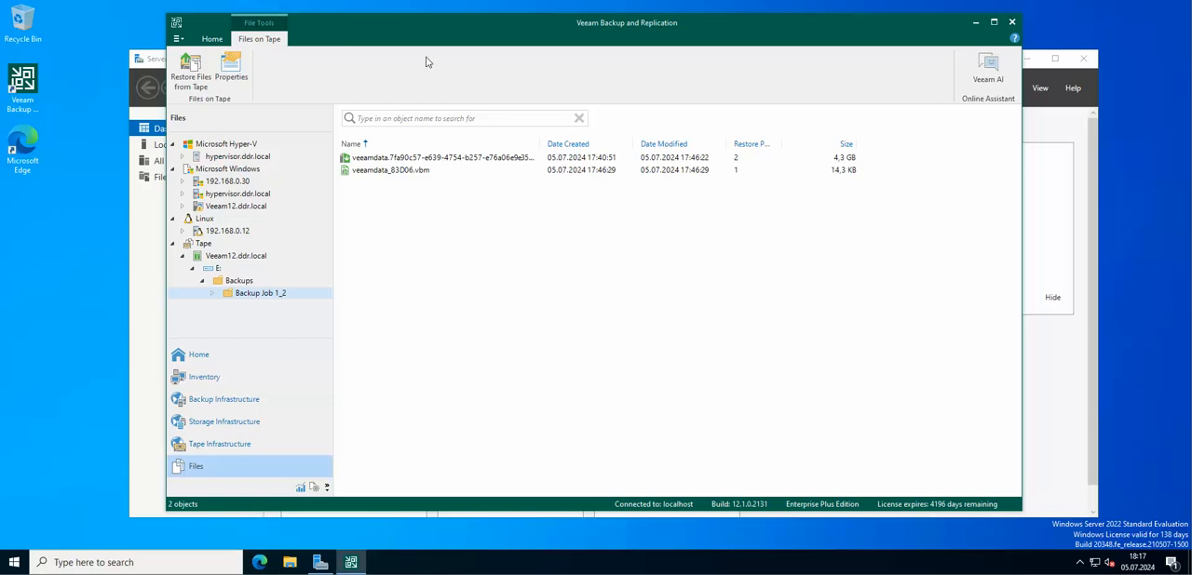